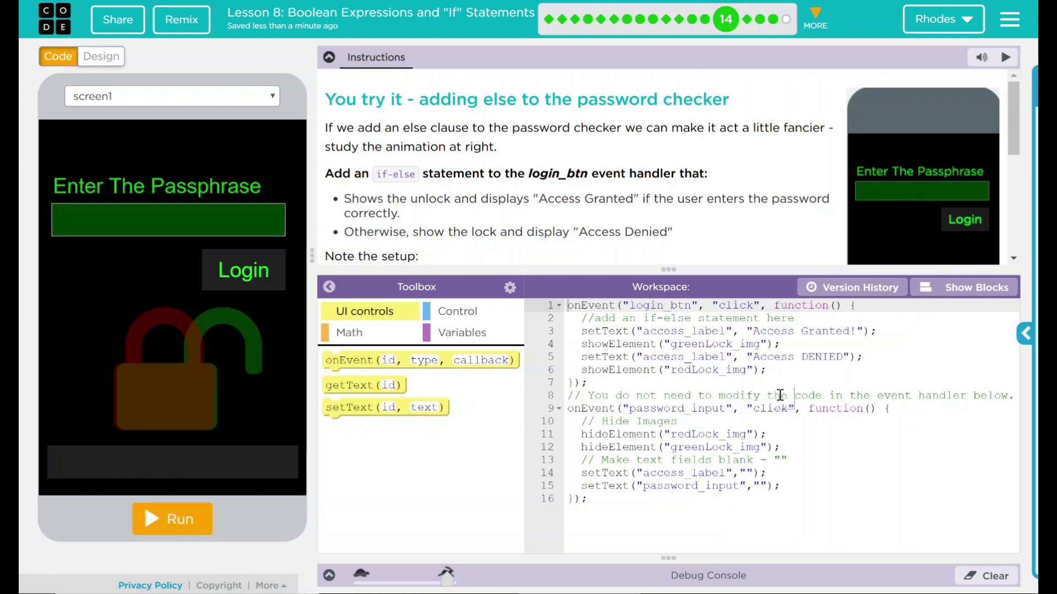
# Try the passphrases 'secret' and 'cs rocks!' in the example app.
pyautogui.click(920, 192)
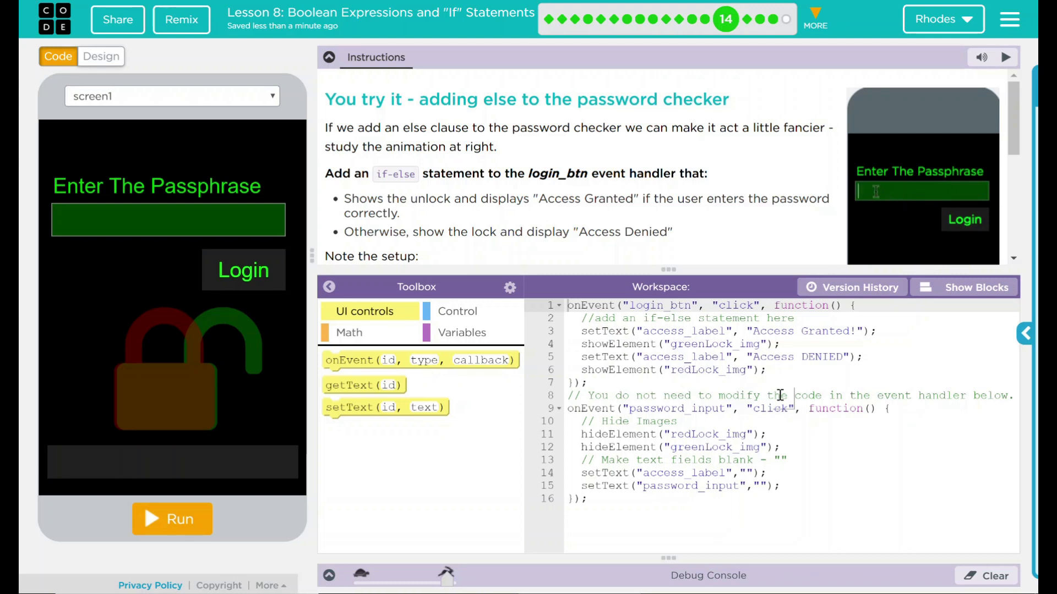
pyautogui.write('secret')
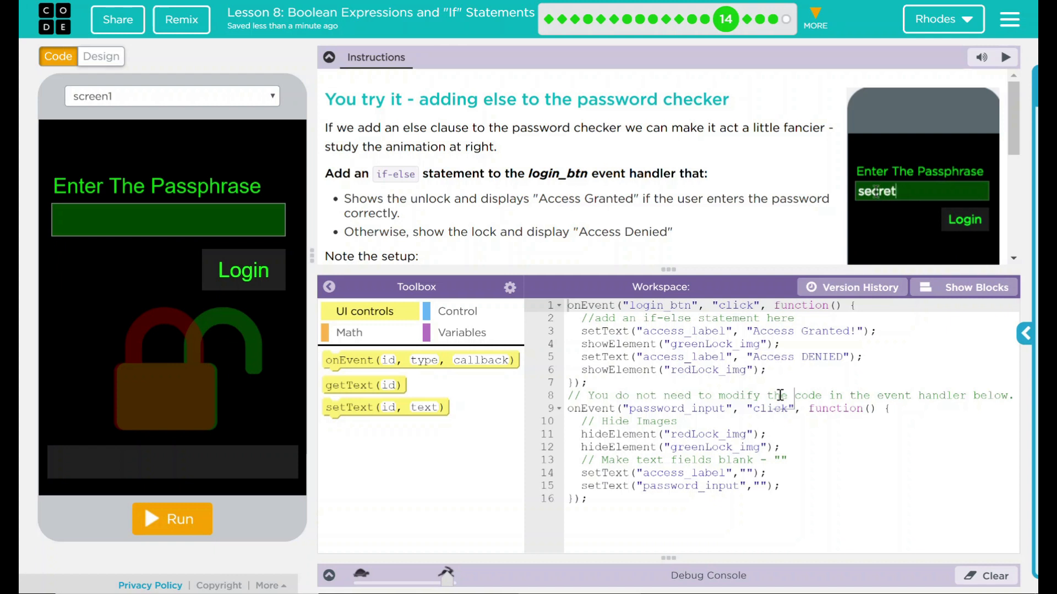
pyautogui.click(963, 219)
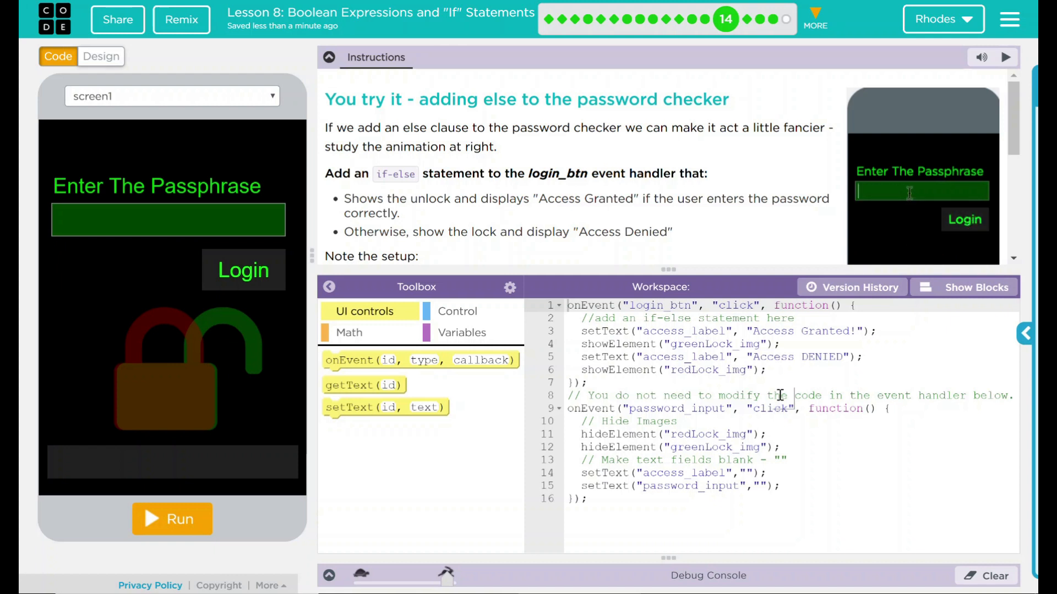
pyautogui.write('cs rocks!')
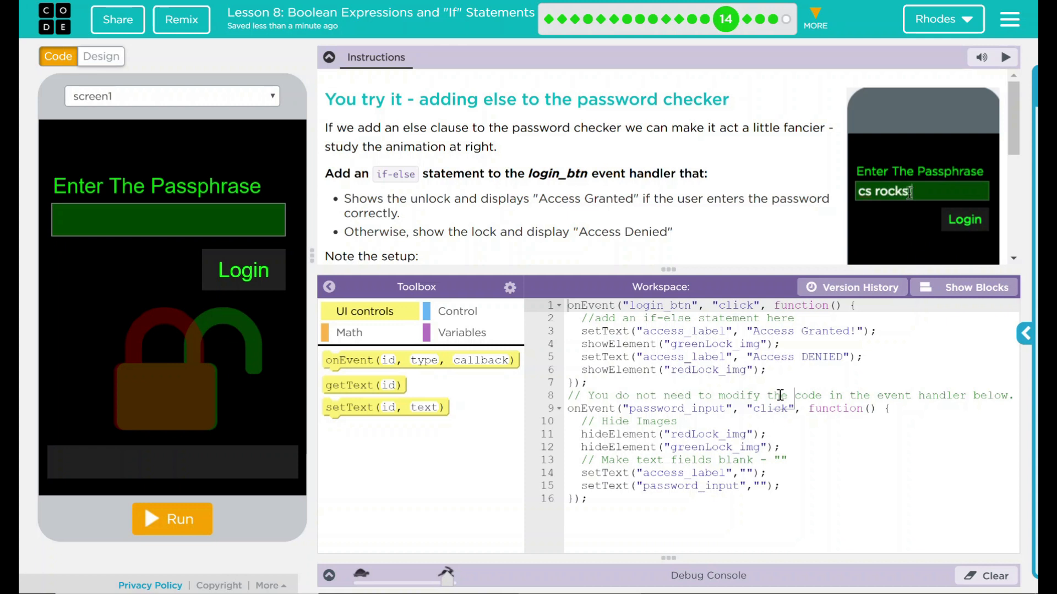
pyautogui.click(963, 220)
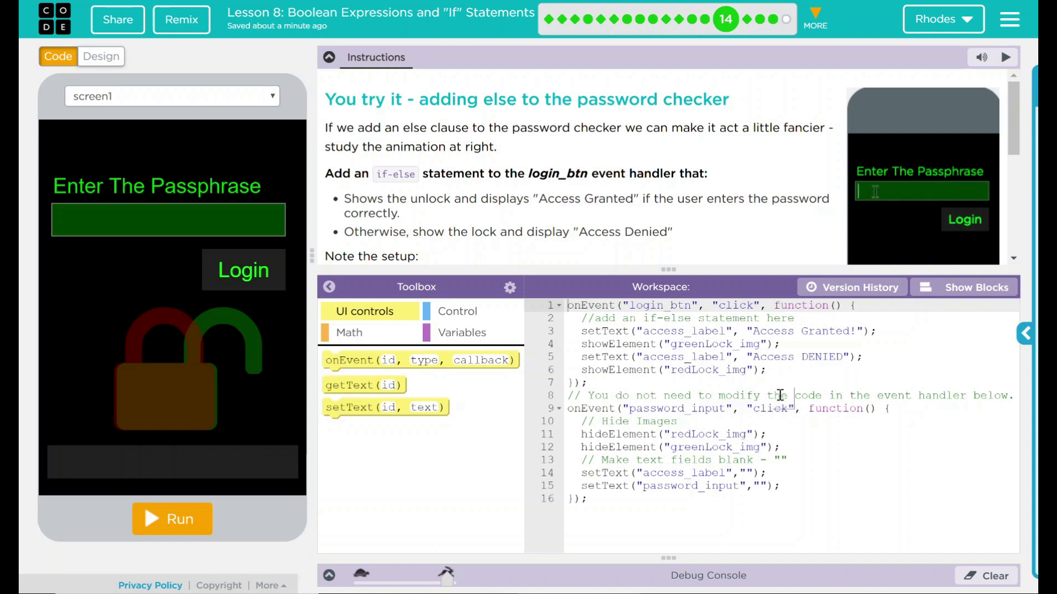
# Retry 'secret' and mark the note about the first event handler.
pyautogui.write('secret')
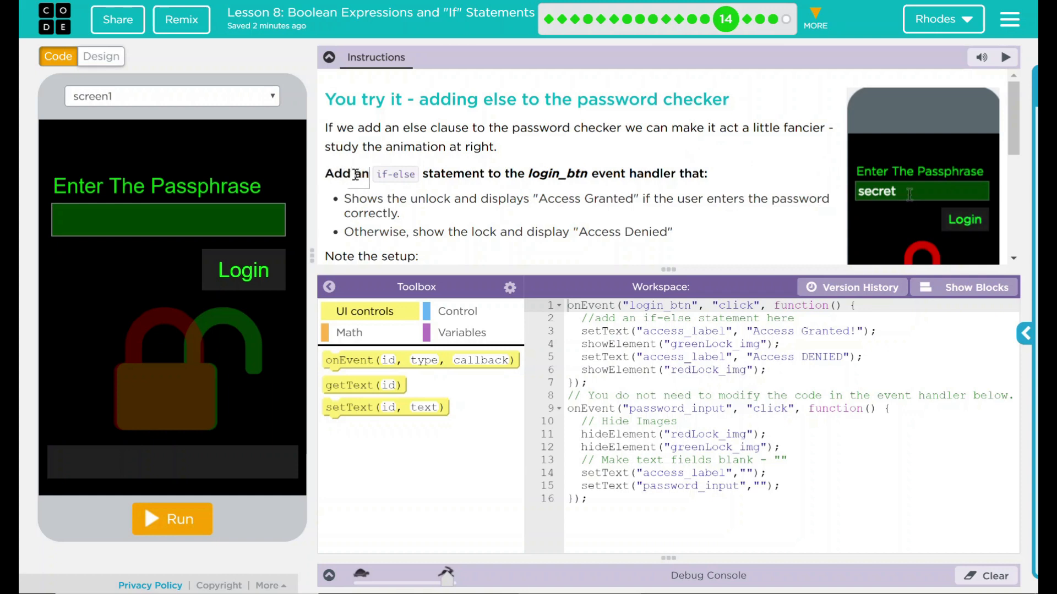
pyautogui.write('cs roc')
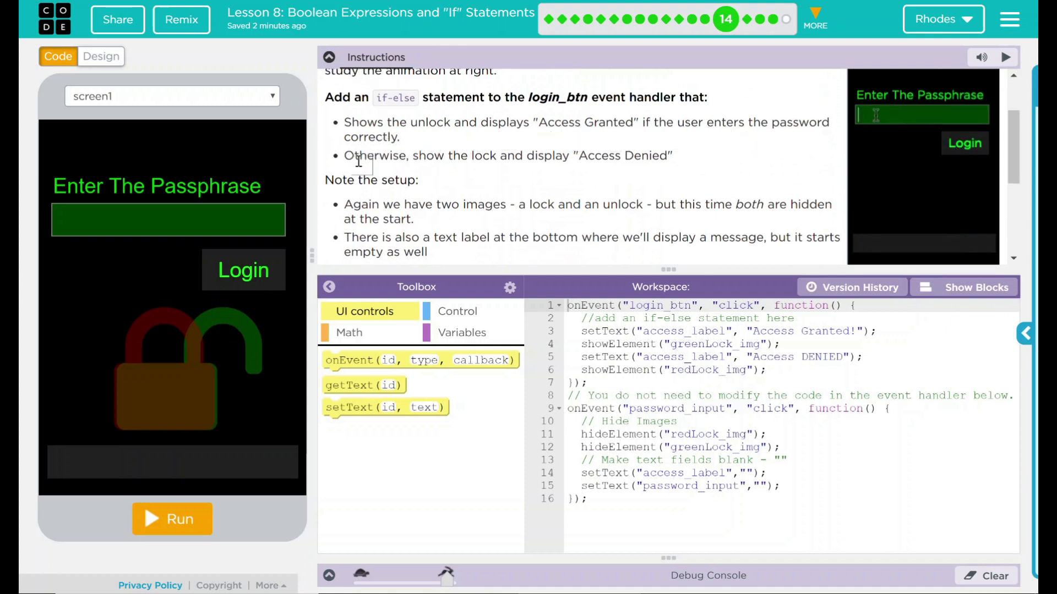
pyautogui.write('secret')
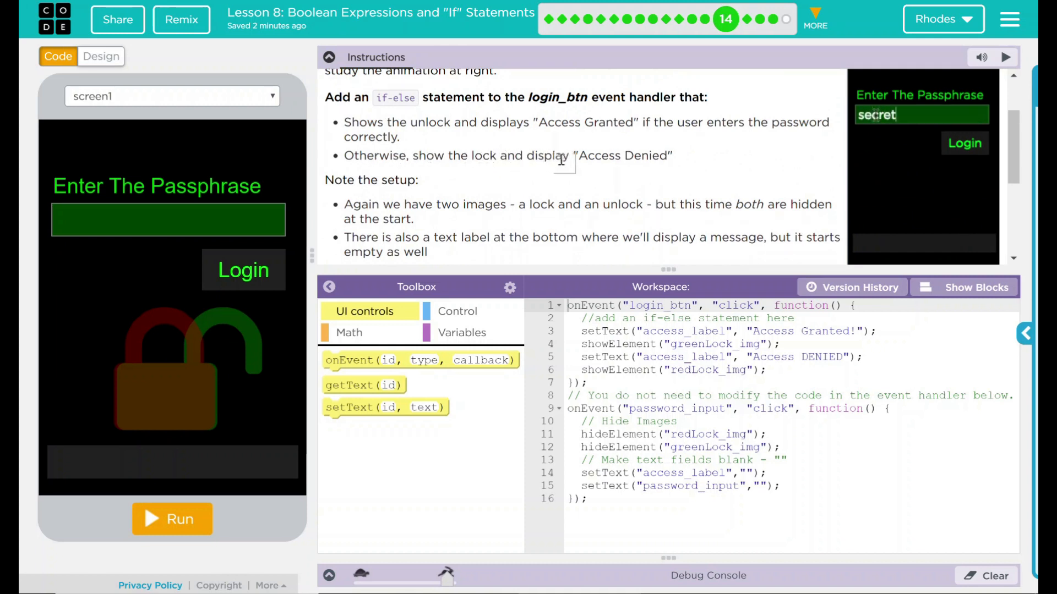
pyautogui.click(963, 143)
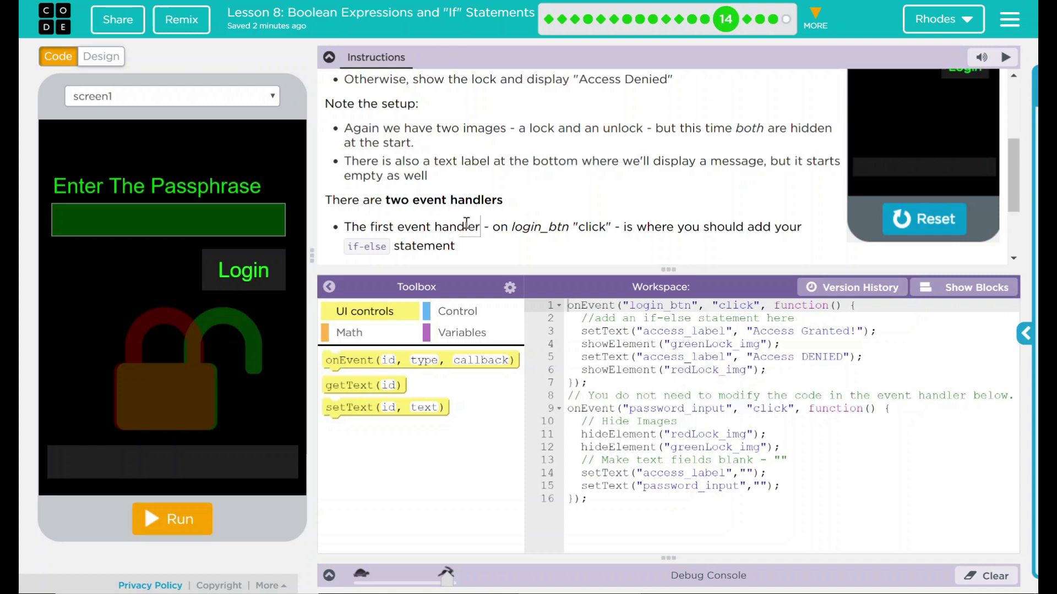
pyautogui.click(963, 67)
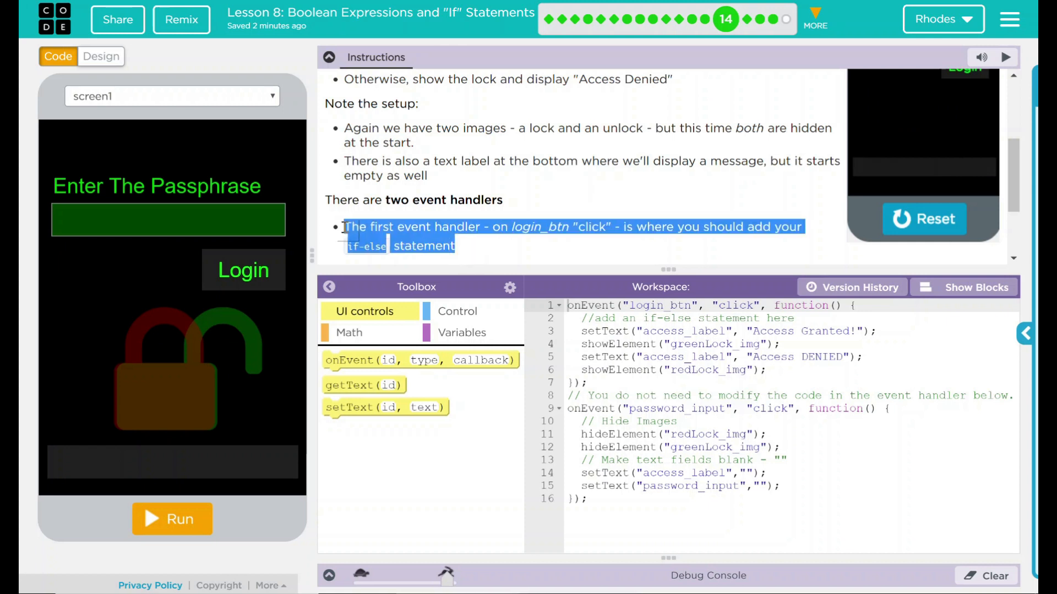
pyautogui.scroll(-3)
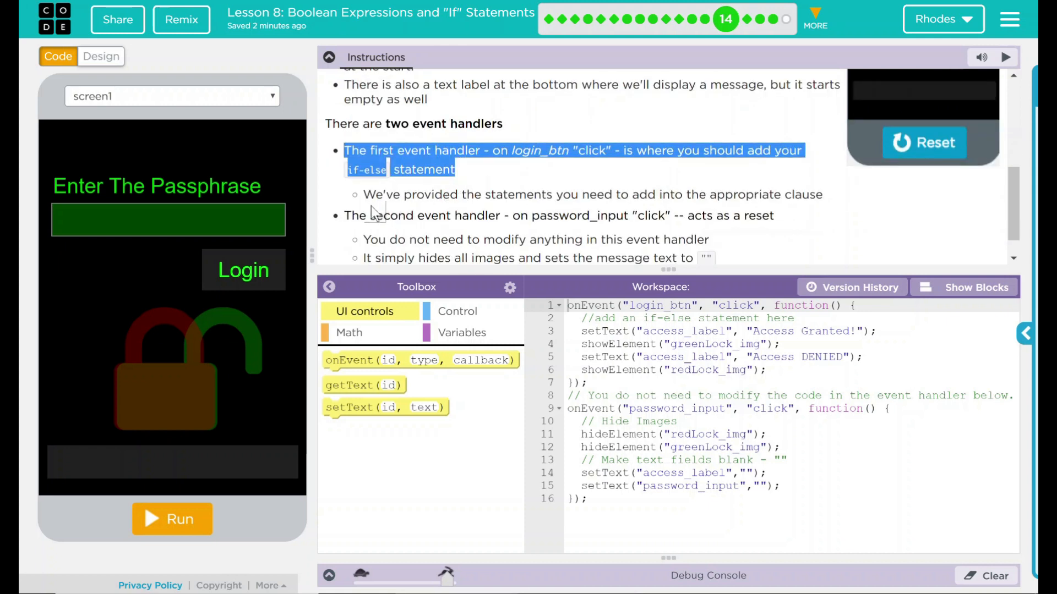
pyautogui.moveTo(613, 194)
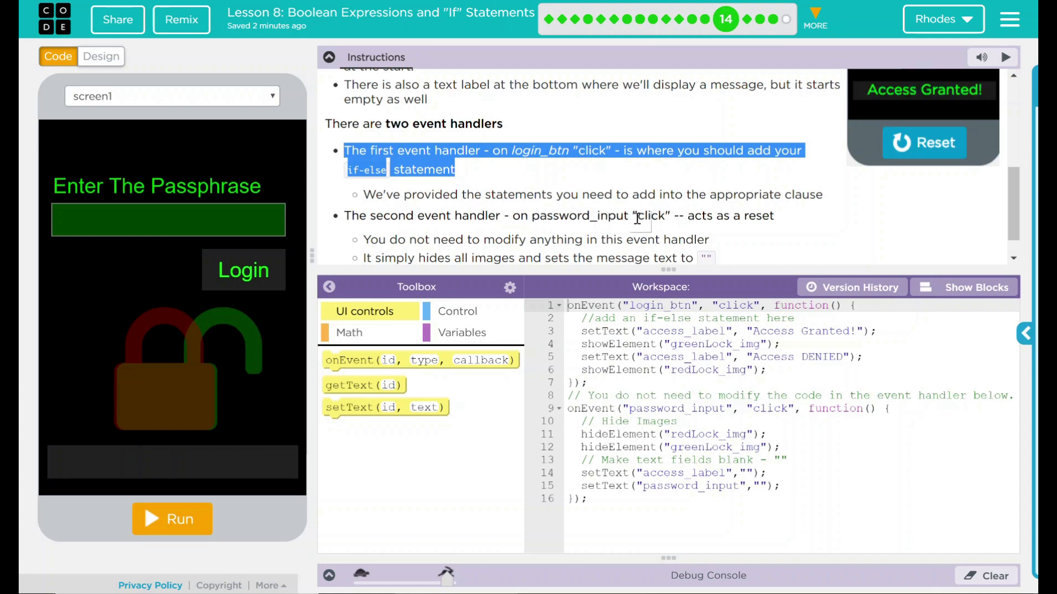
pyautogui.scroll(-3)
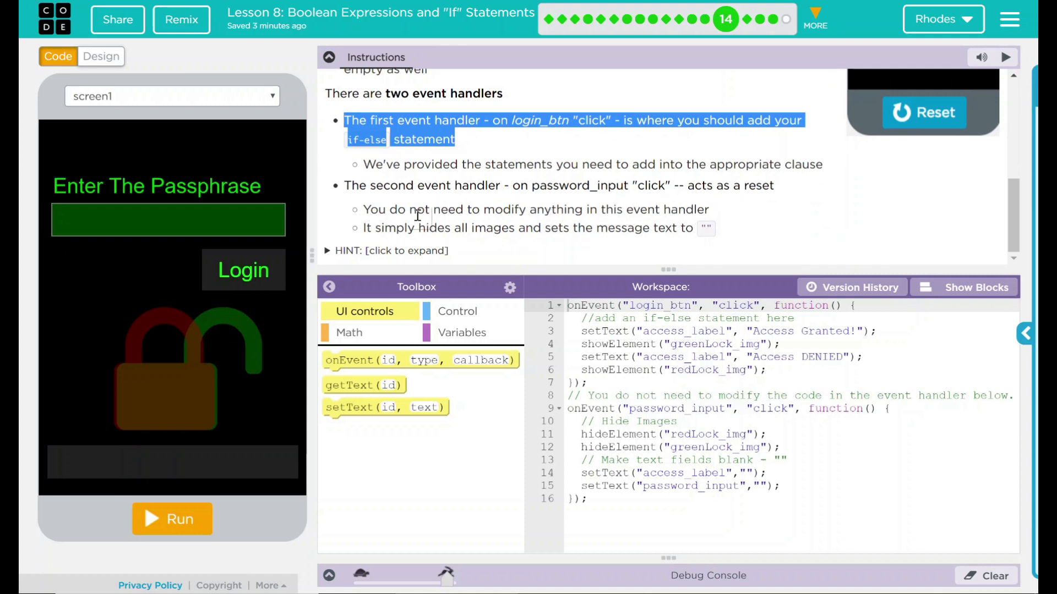
pyautogui.moveTo(570, 227)
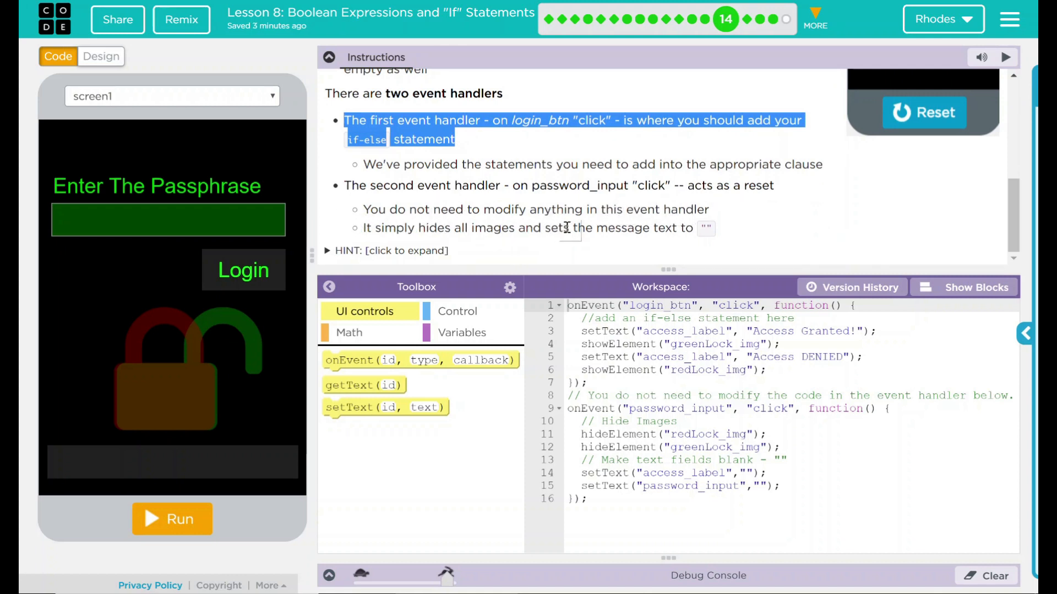
pyautogui.moveTo(718, 232)
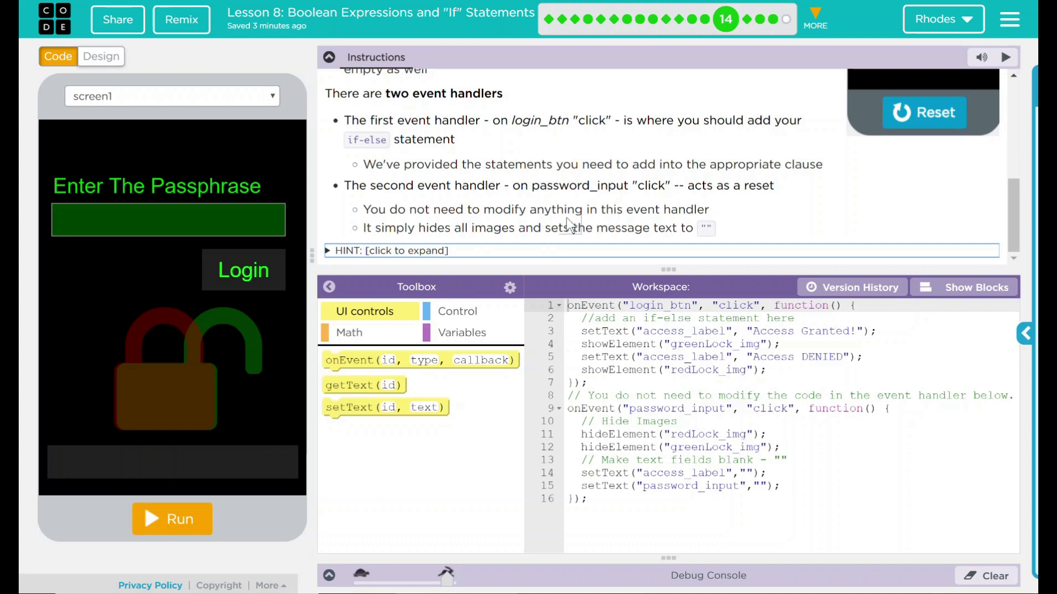
pyautogui.moveTo(661, 192)
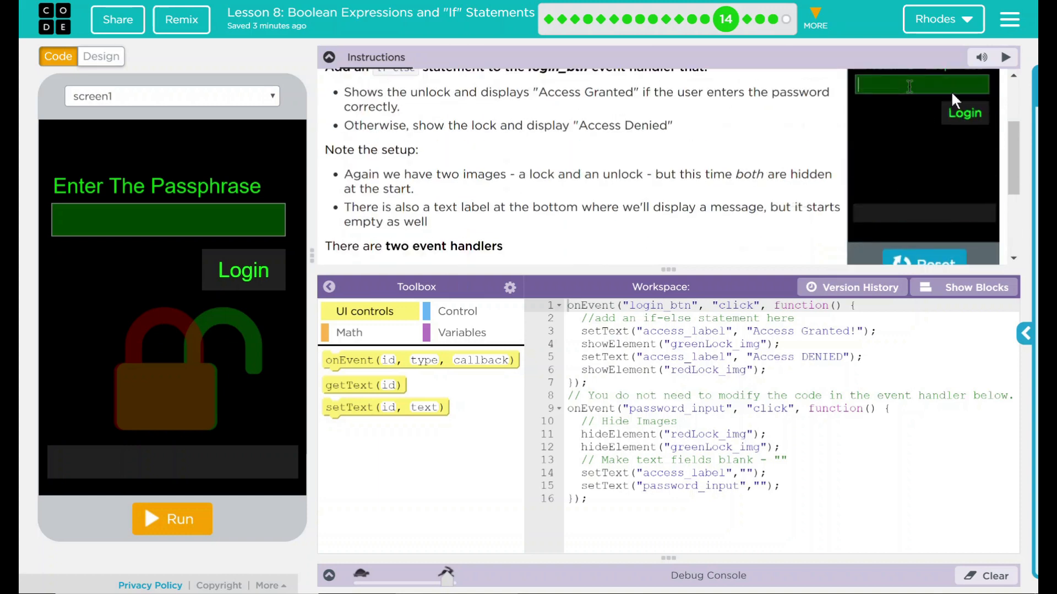
# Test the example again with 'cs rocks', 'secret' and 'cs roc'.
pyautogui.write('cs rocks')
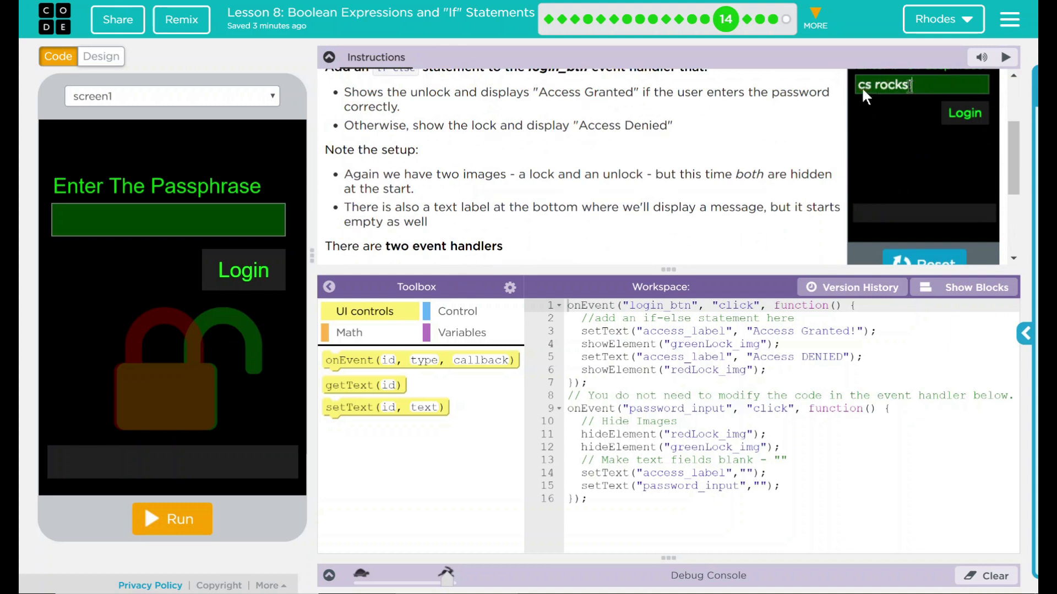
pyautogui.click(965, 113)
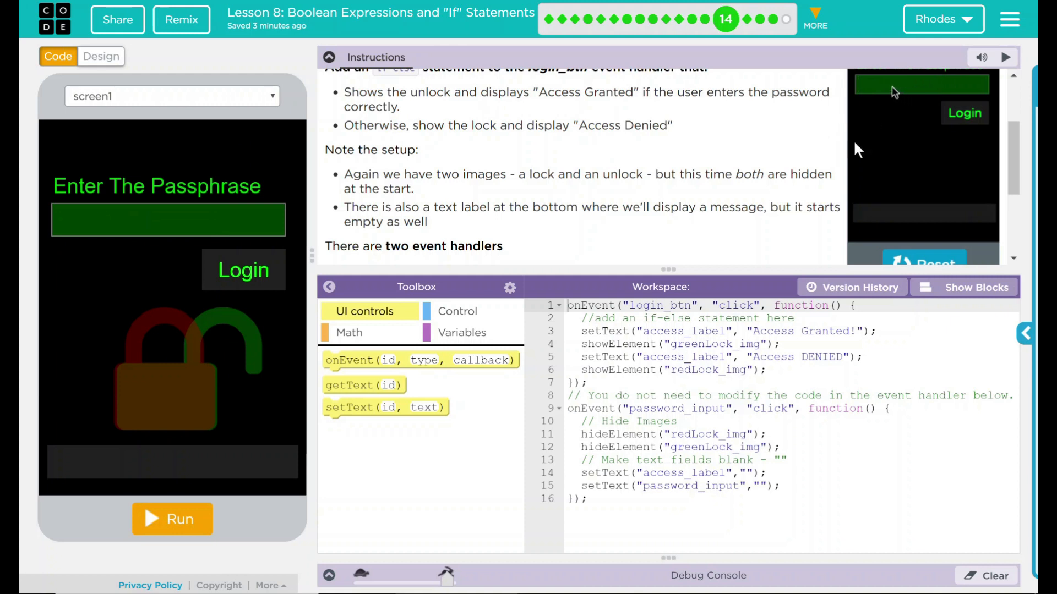
pyautogui.write('s')
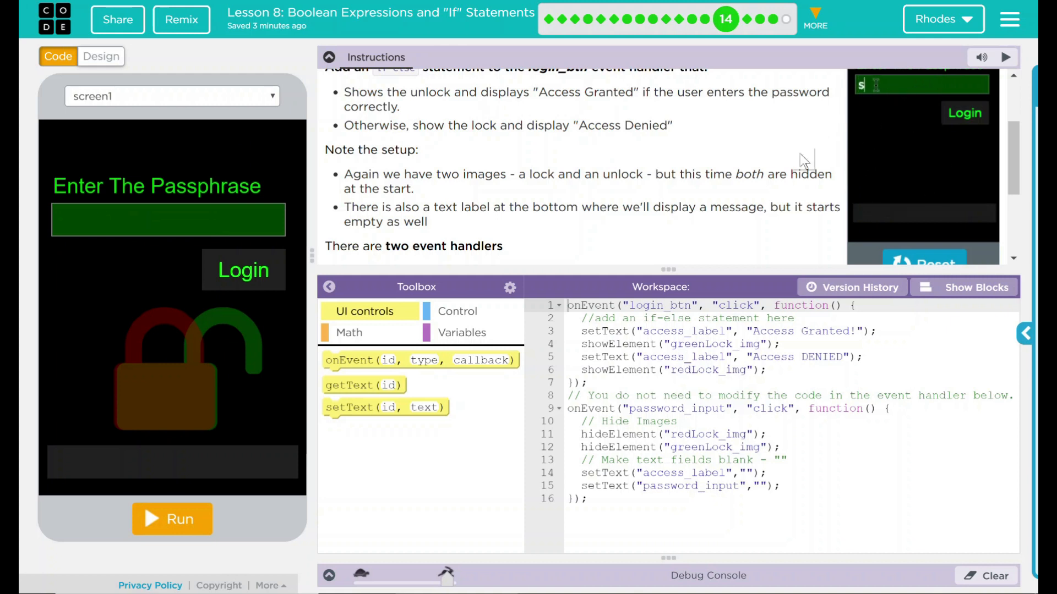
pyautogui.write('secret')
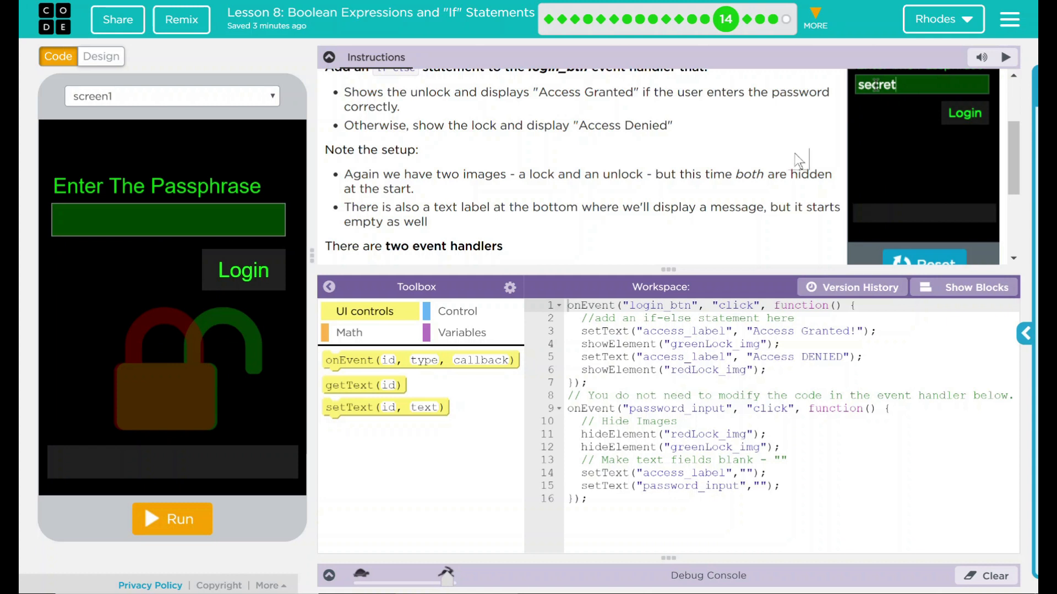
pyautogui.click(964, 112)
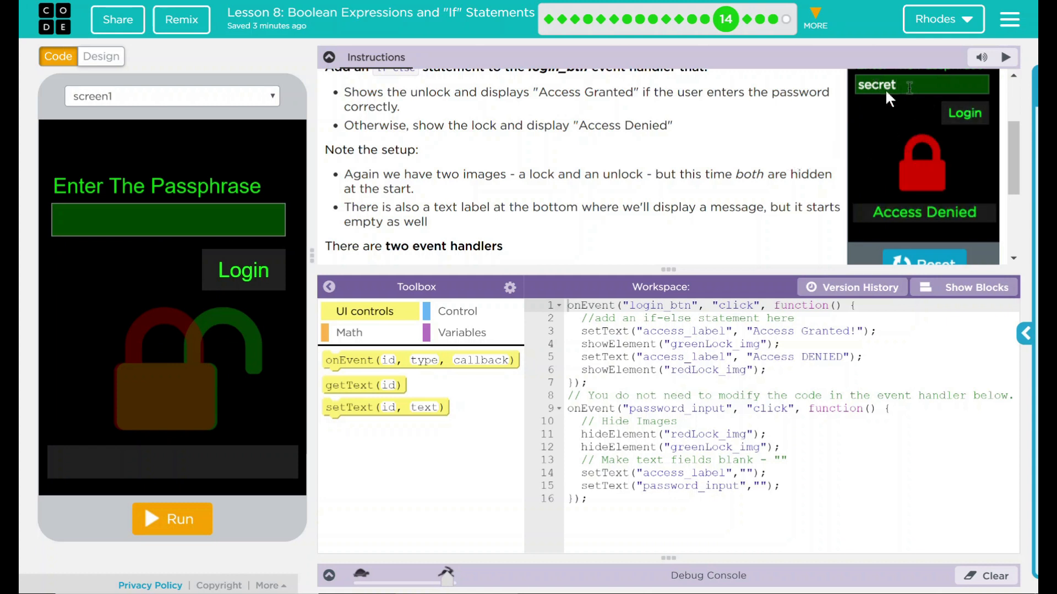
pyautogui.write('cs rocks!')
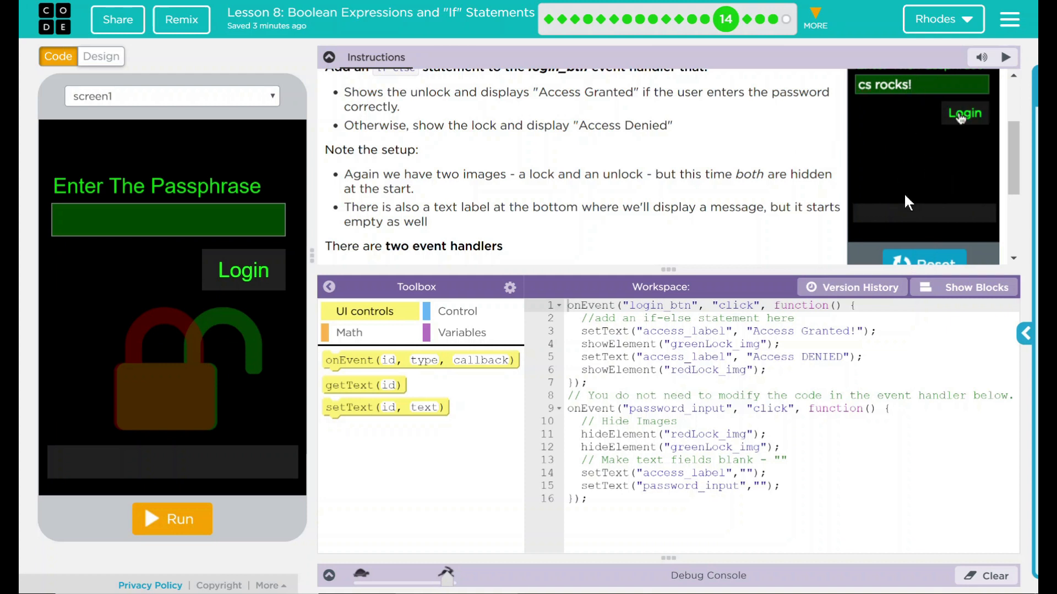
pyautogui.click(965, 112)
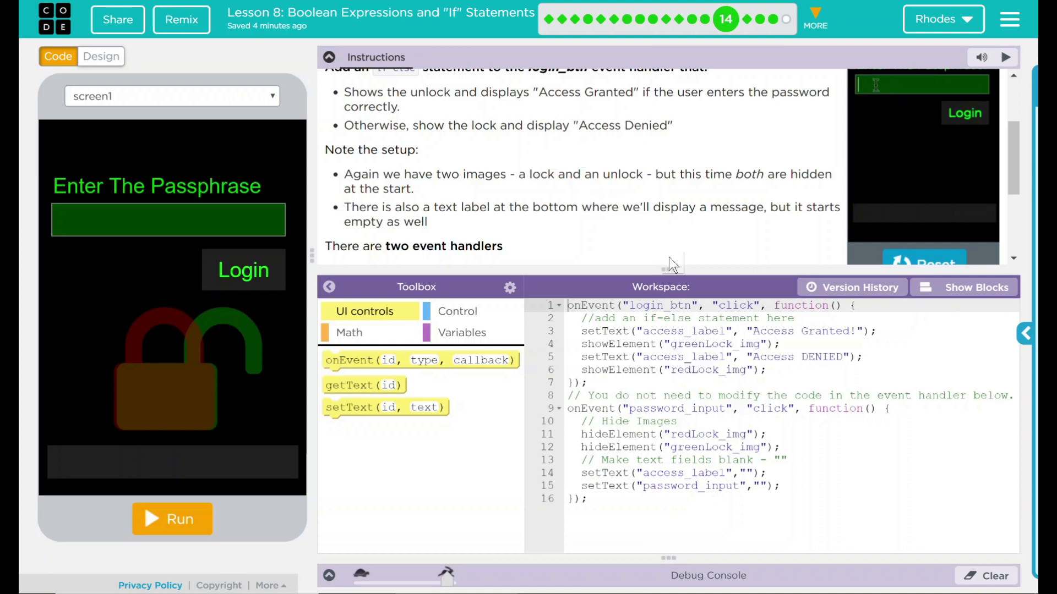
pyautogui.scroll(-3)
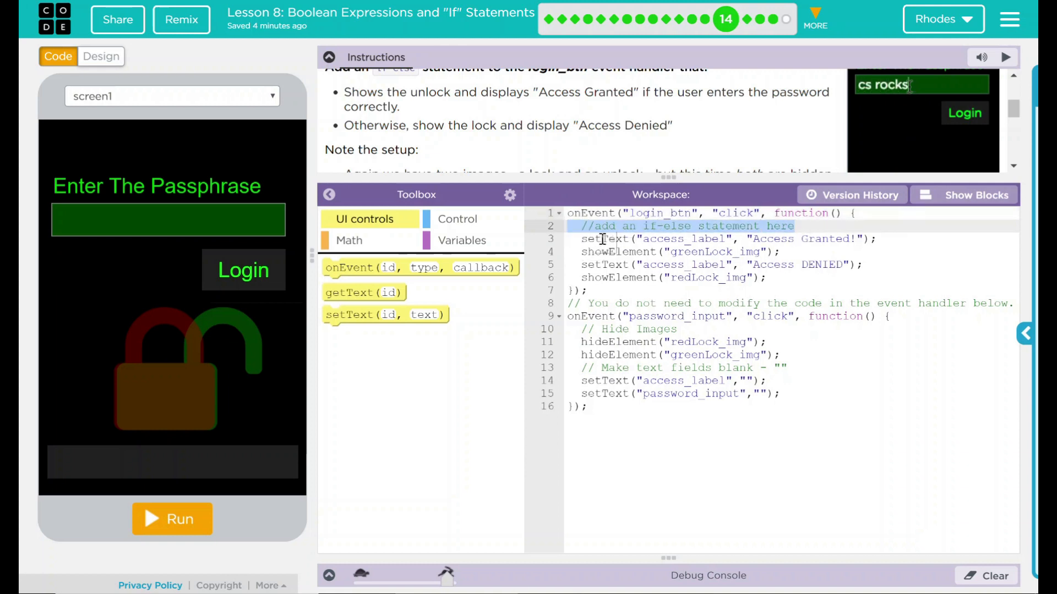
pyautogui.click(964, 112)
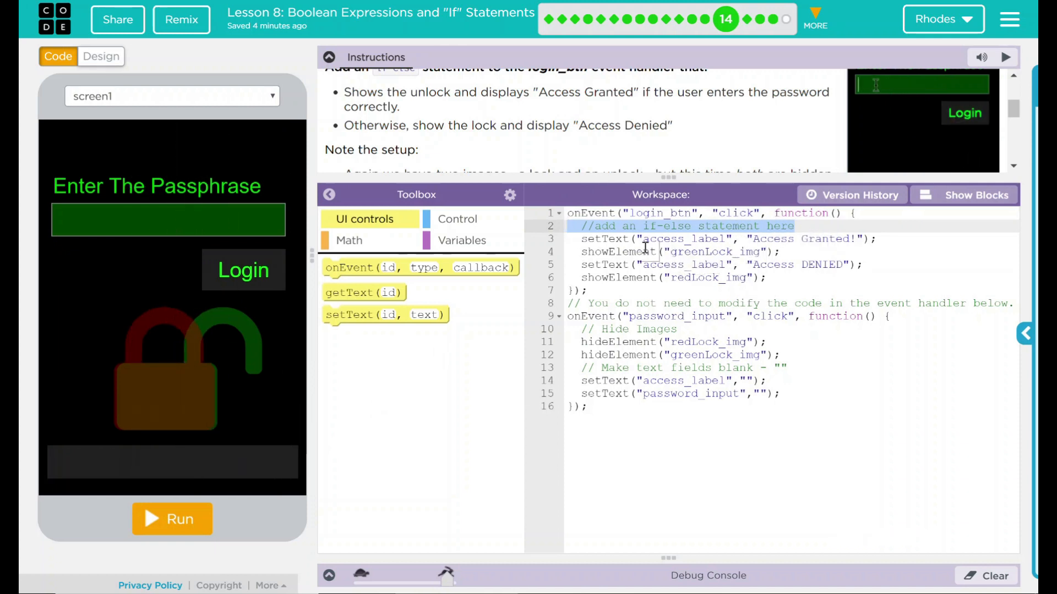
pyautogui.write('secret')
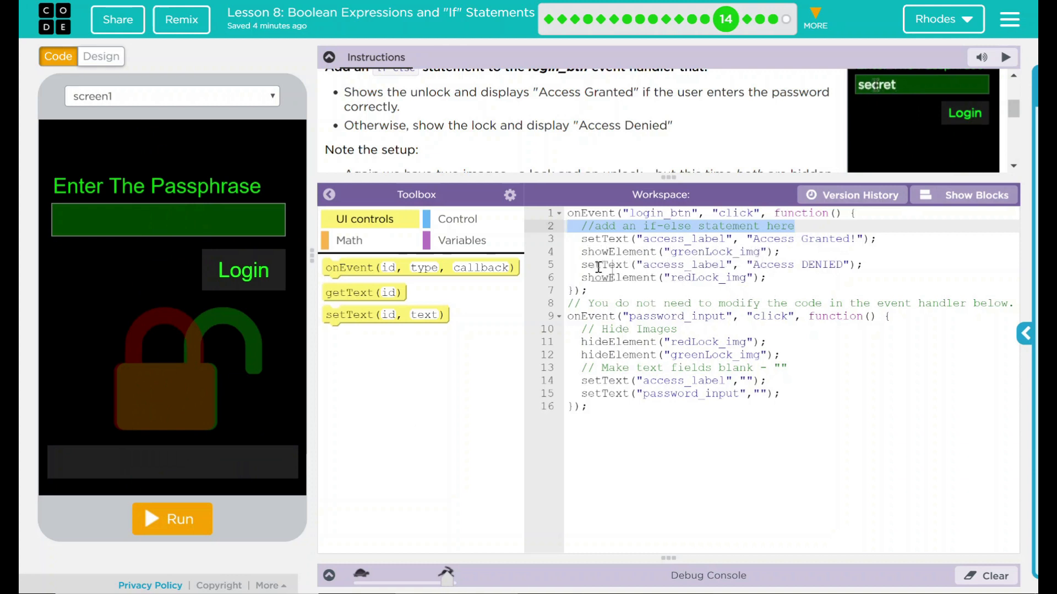
pyautogui.click(964, 112)
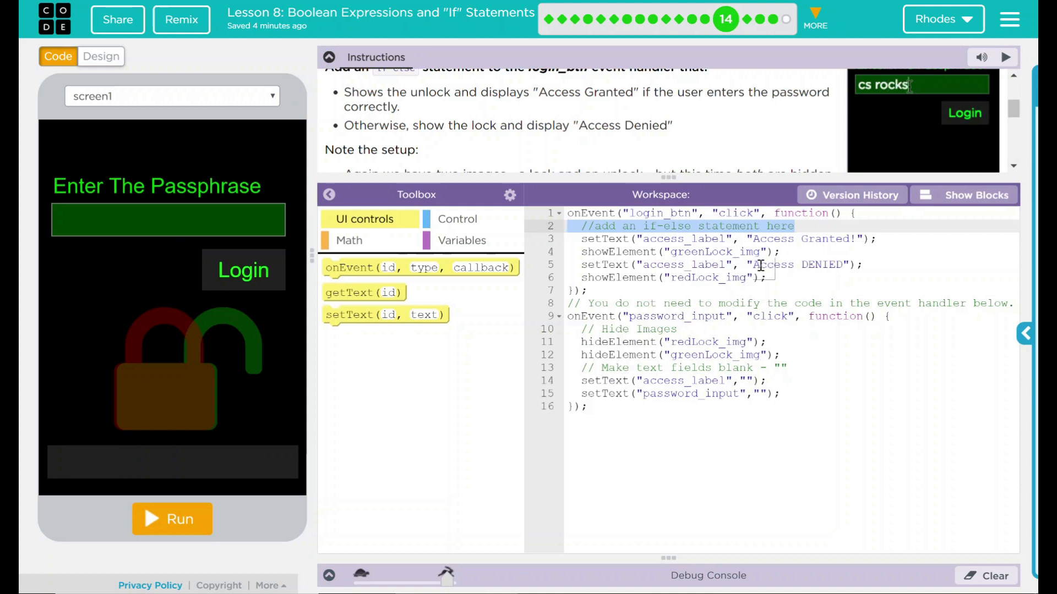
pyautogui.click(963, 113)
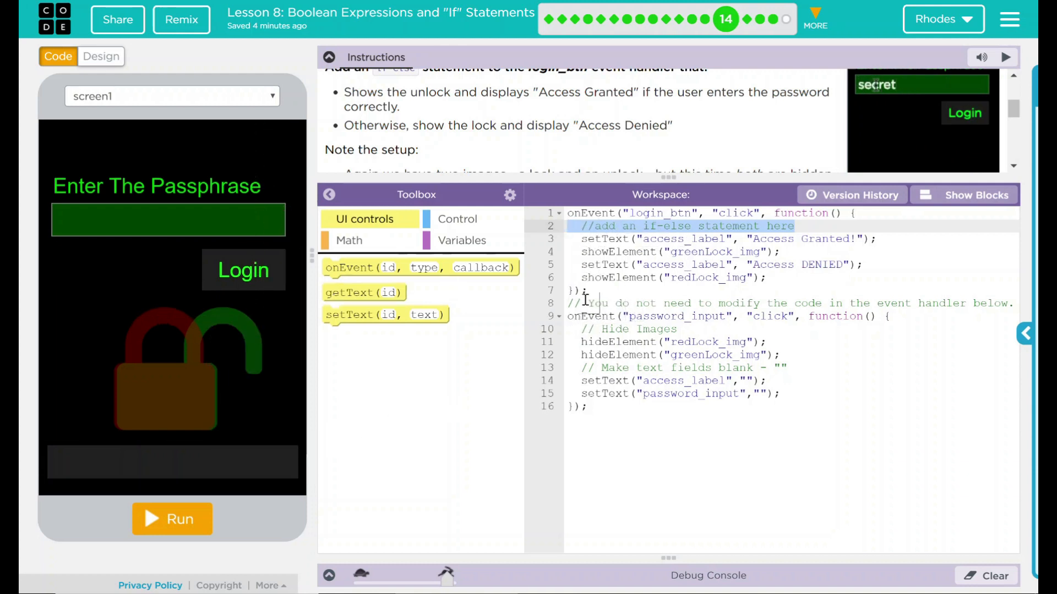
pyautogui.click(964, 113)
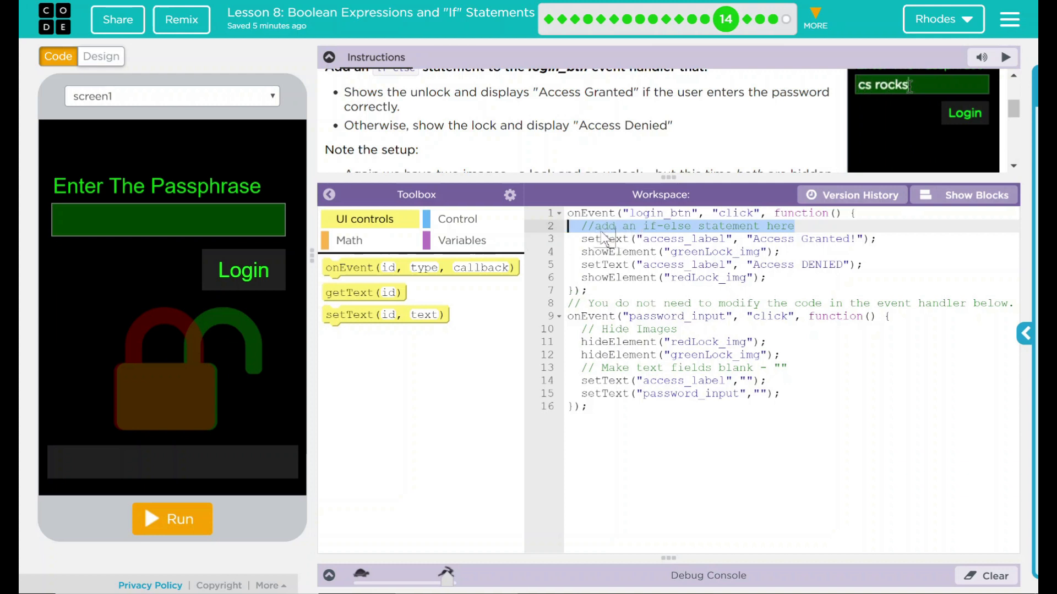
pyautogui.click(462, 240)
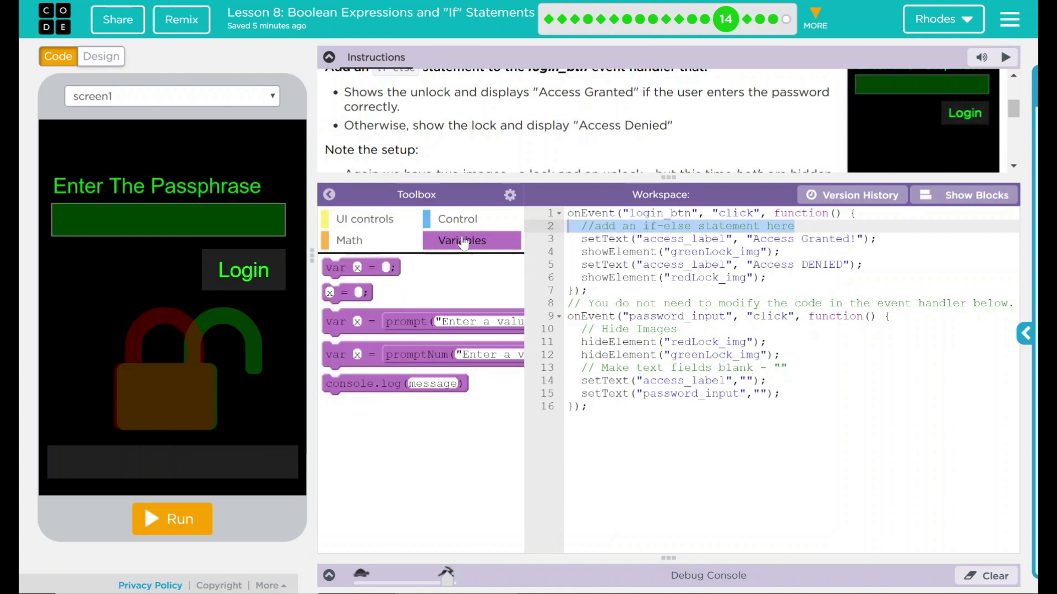
# Wrap the Access Granted and Access DENIED lines in an if-else from Control.
pyautogui.click(456, 219)
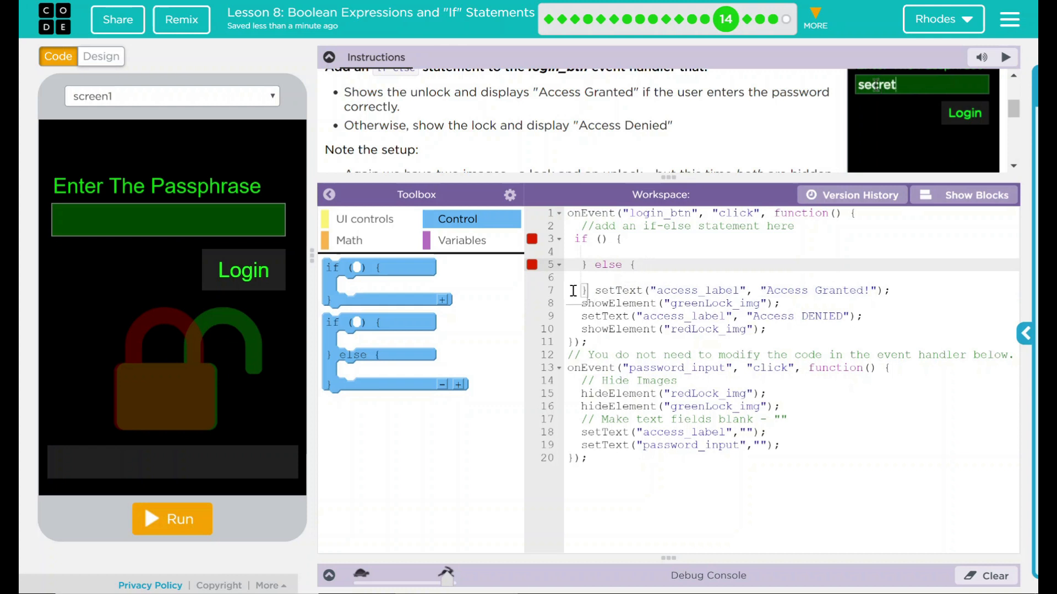
pyautogui.click(963, 113)
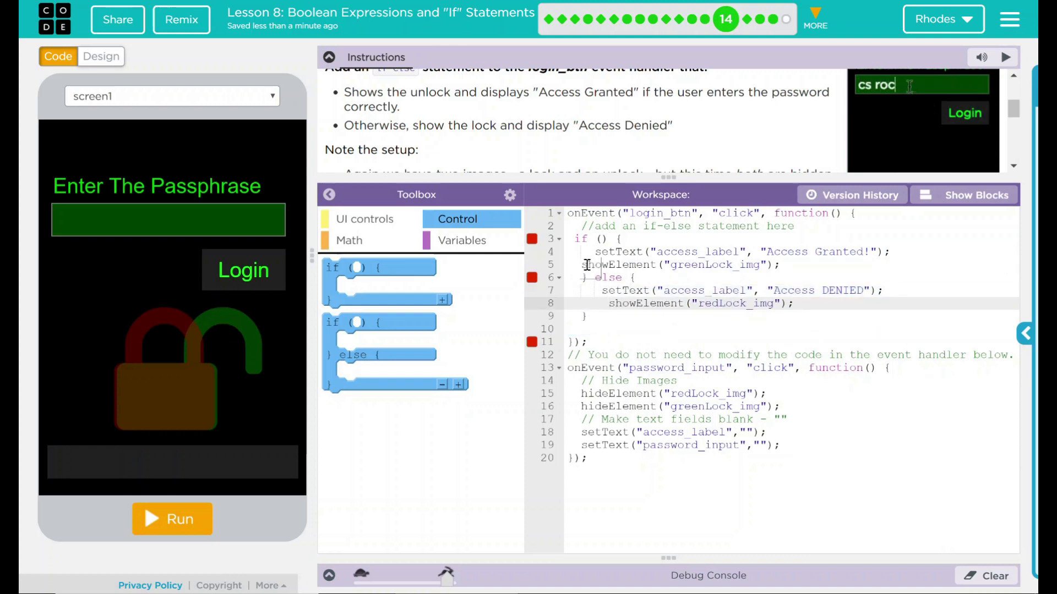
pyautogui.click(963, 113)
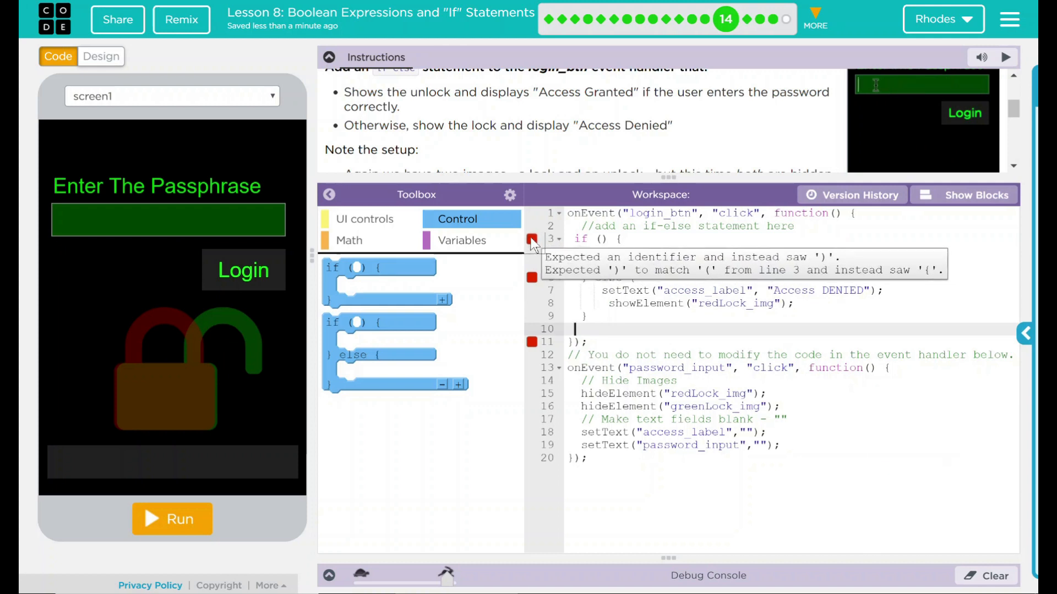
pyautogui.write('secret')
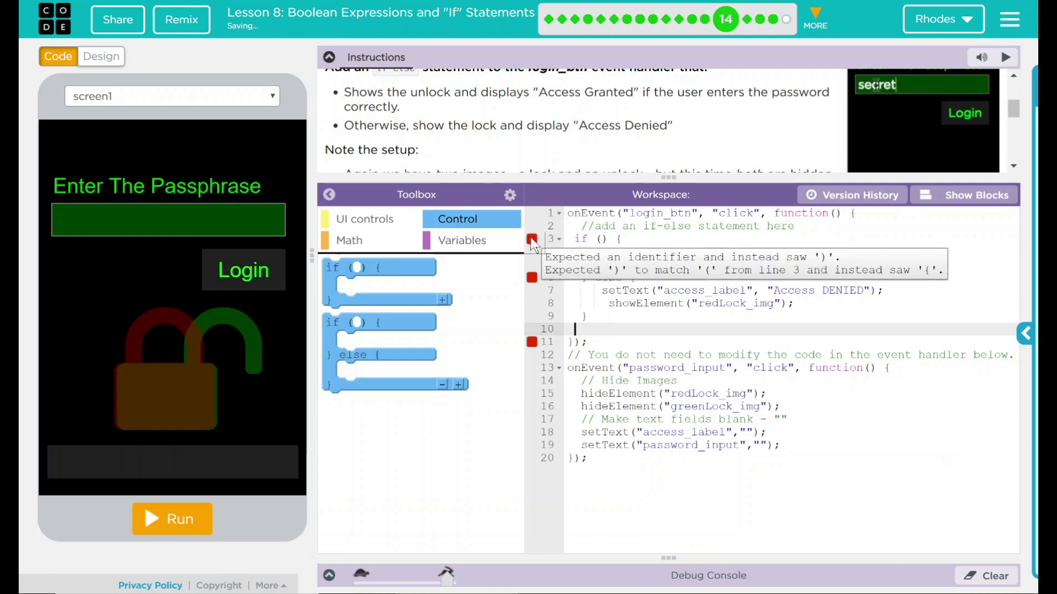
pyautogui.click(964, 113)
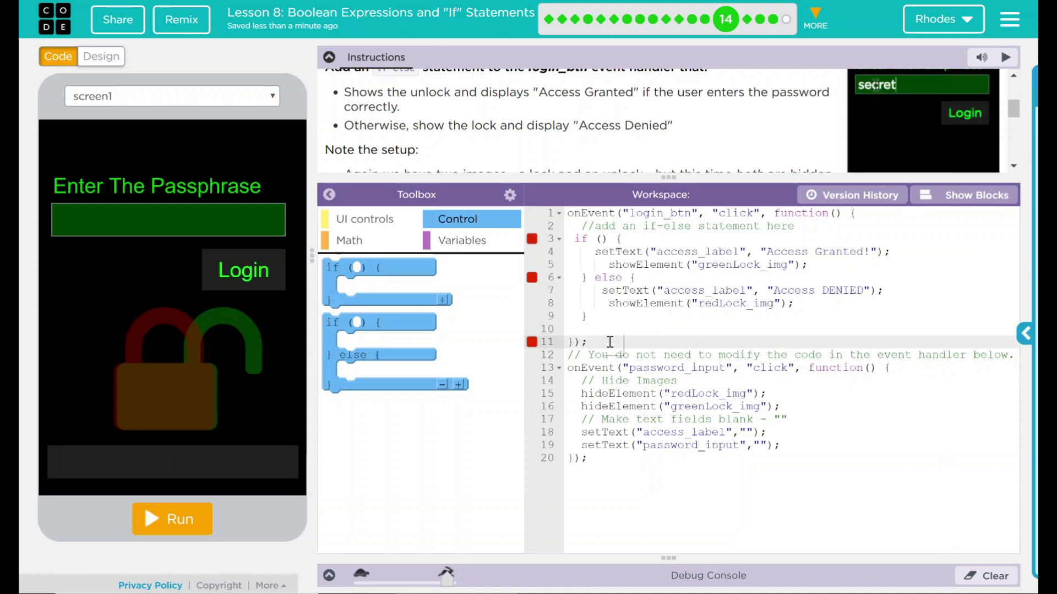
pyautogui.click(964, 113)
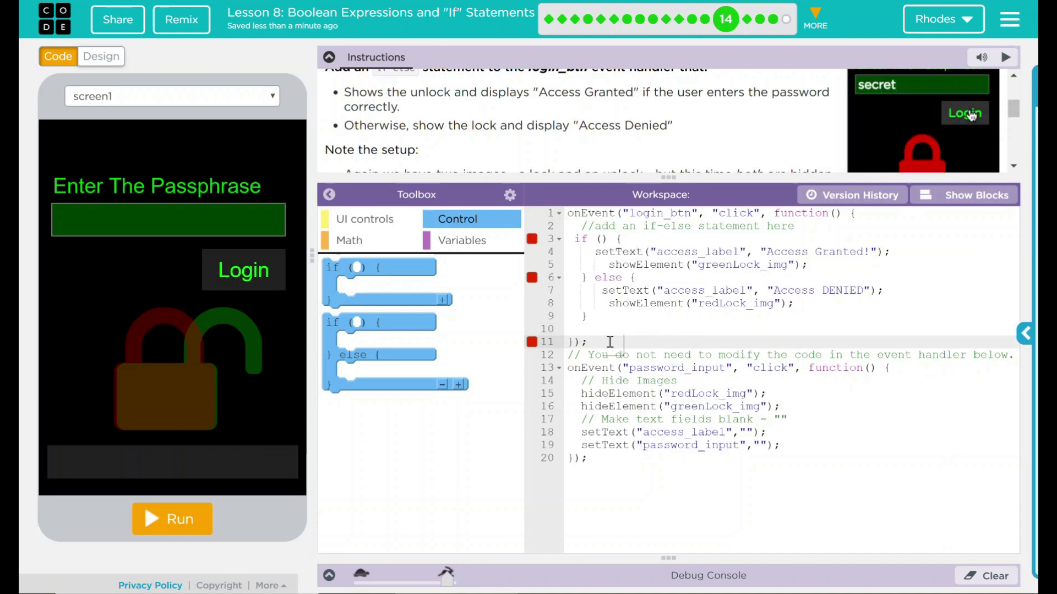
pyautogui.click(462, 240)
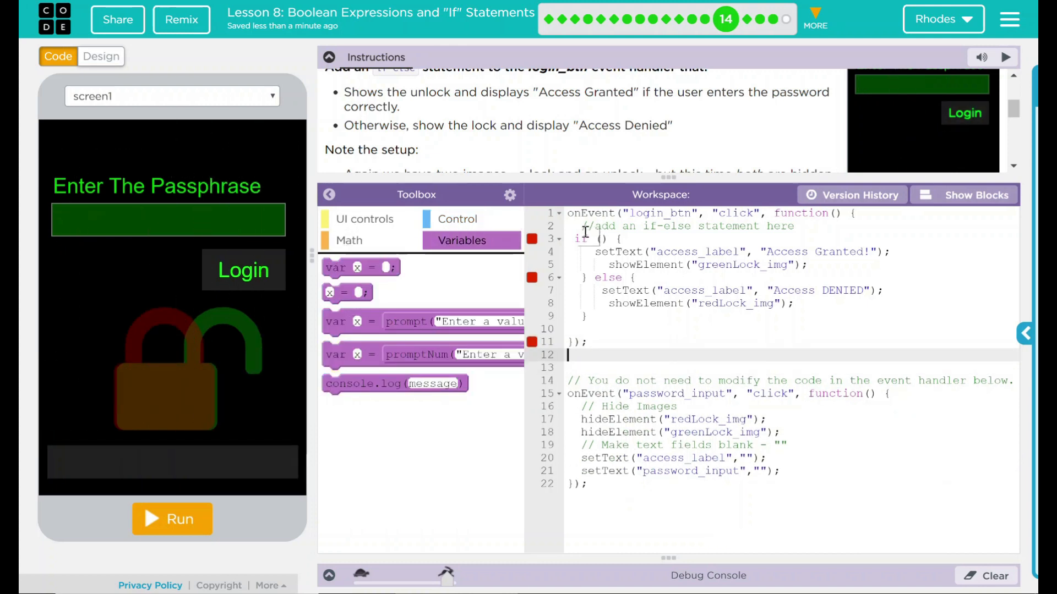
# Check the passphrase box id, then put getText(id) into the if condition.
pyautogui.click(600, 238)
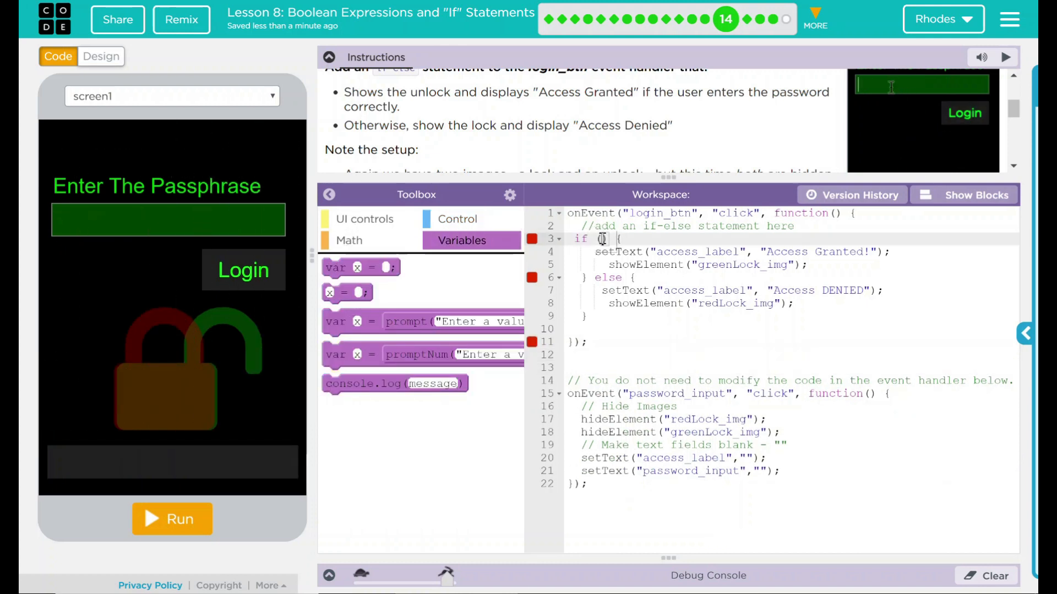
pyautogui.write('s')
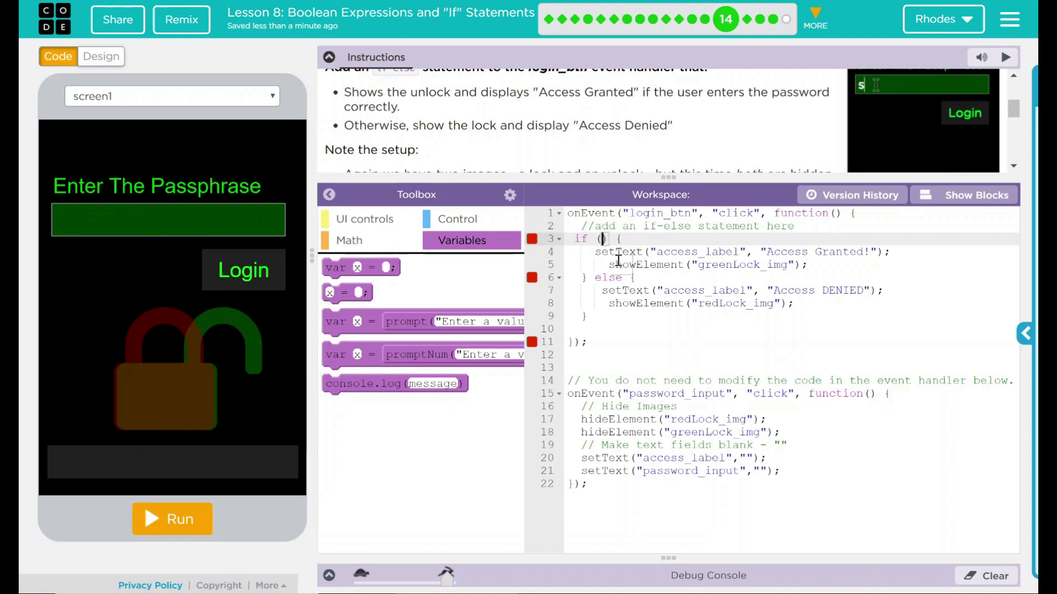
pyautogui.write('ecret')
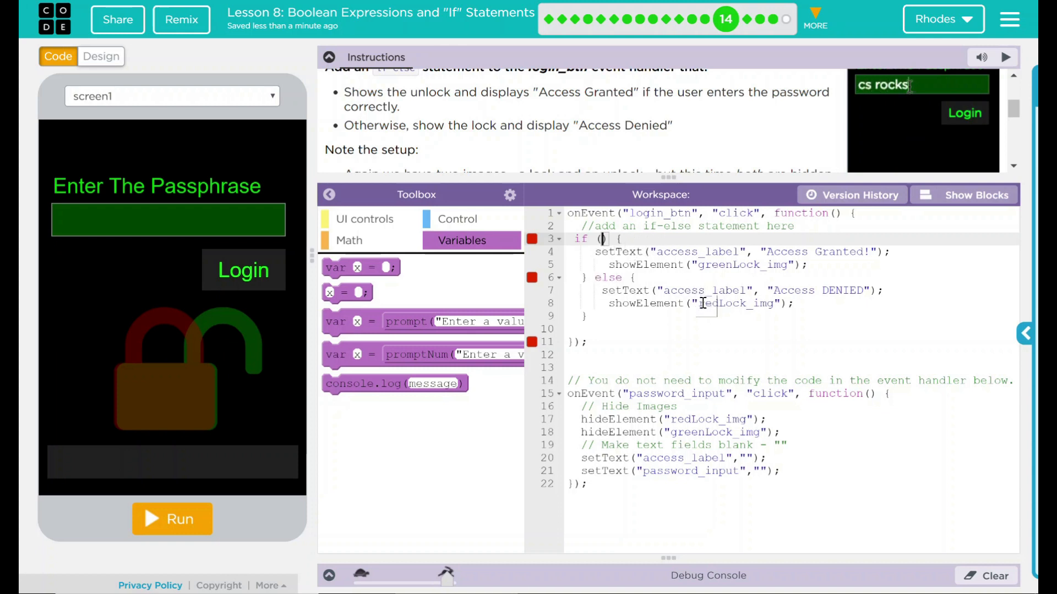
pyautogui.click(964, 113)
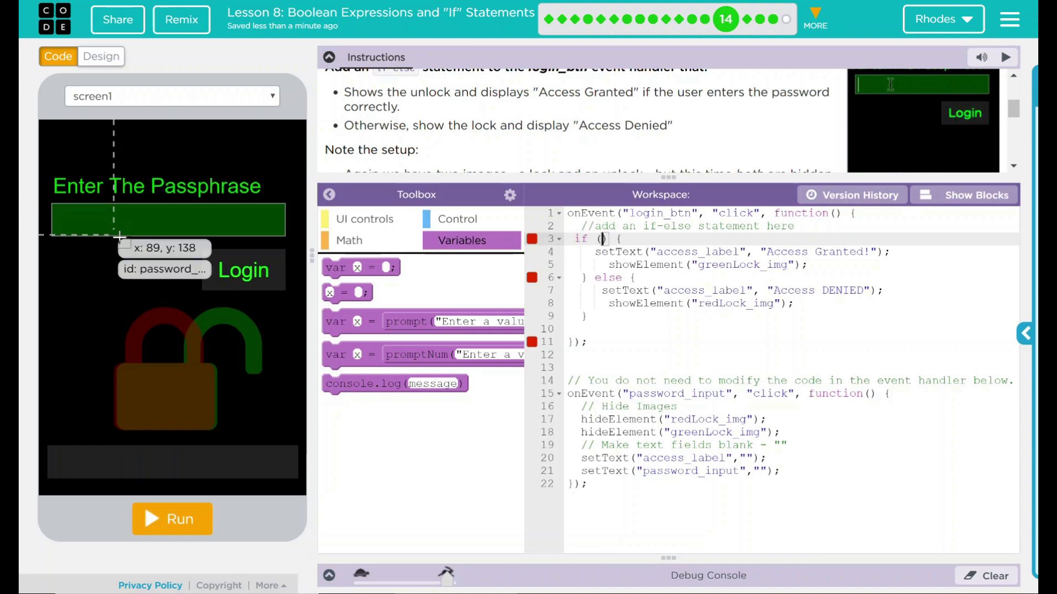
pyautogui.moveTo(345, 229)
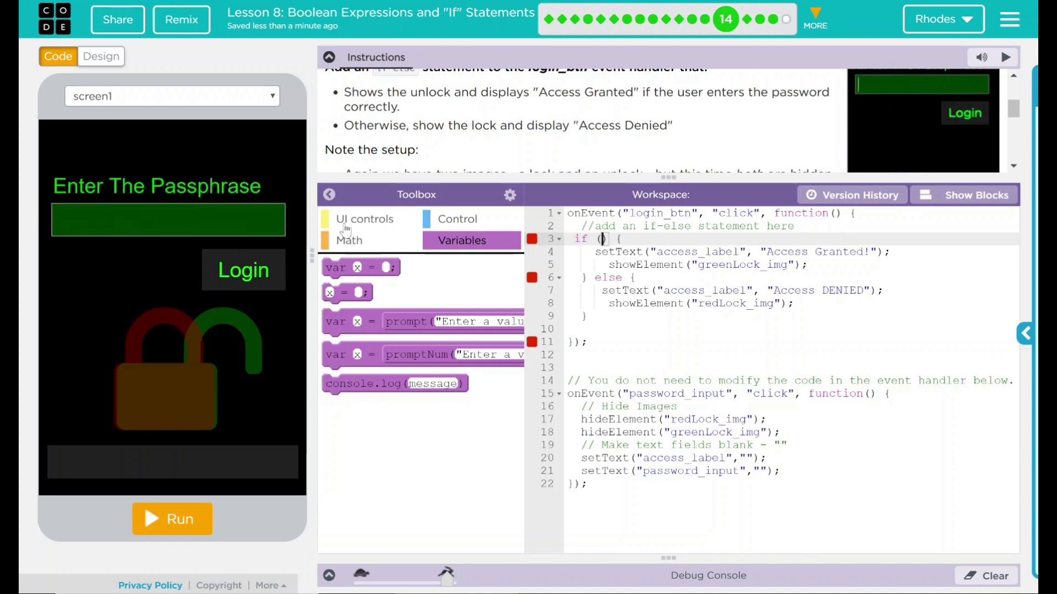
pyautogui.click(364, 219)
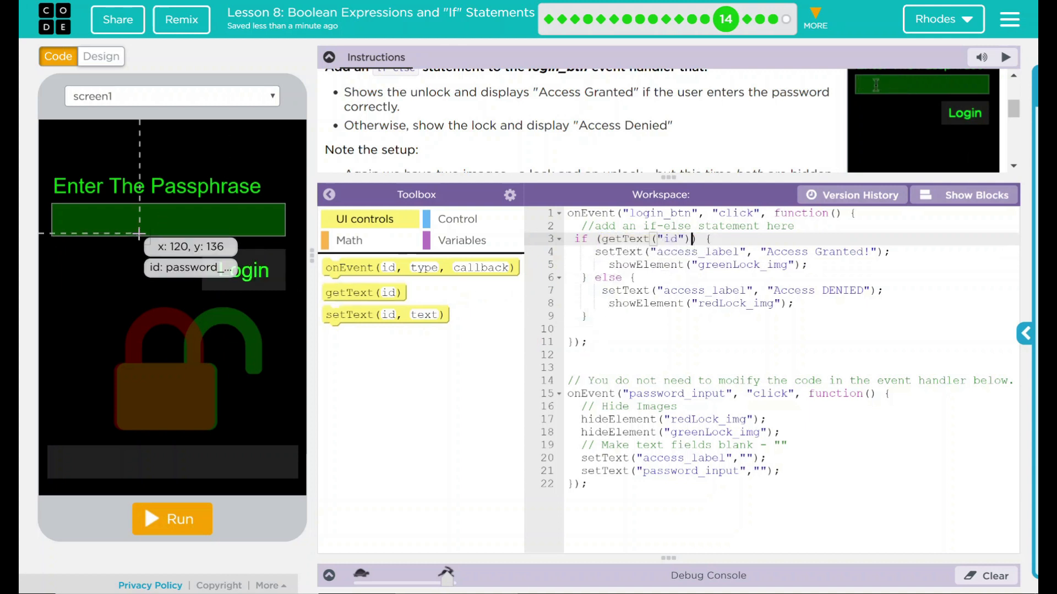
# Read the passphrase box id in Design and set the condition to getText("password_input").
pyautogui.click(100, 57)
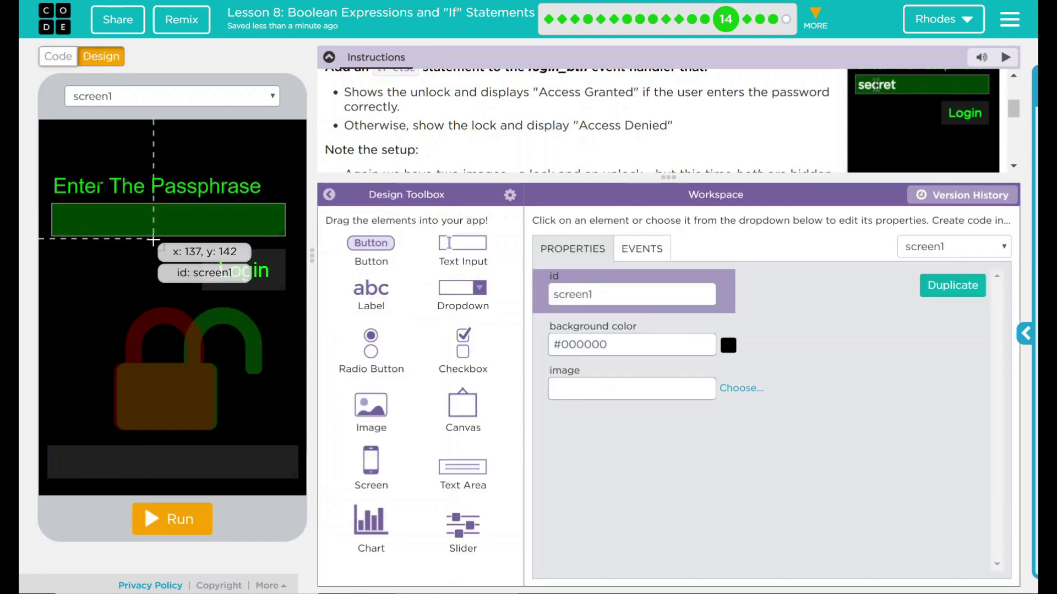
pyautogui.click(168, 219)
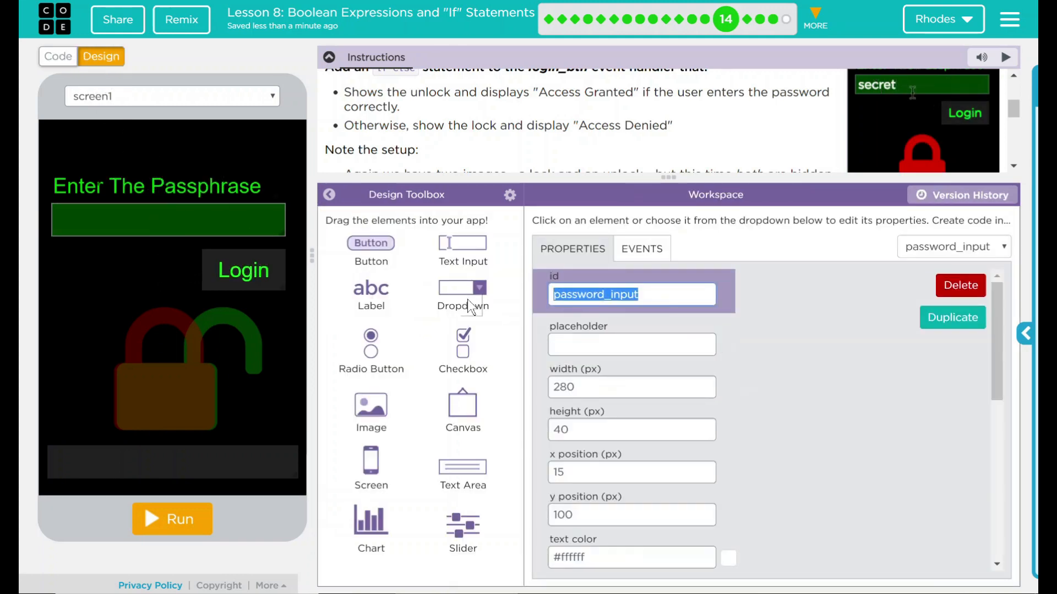
pyautogui.click(58, 56)
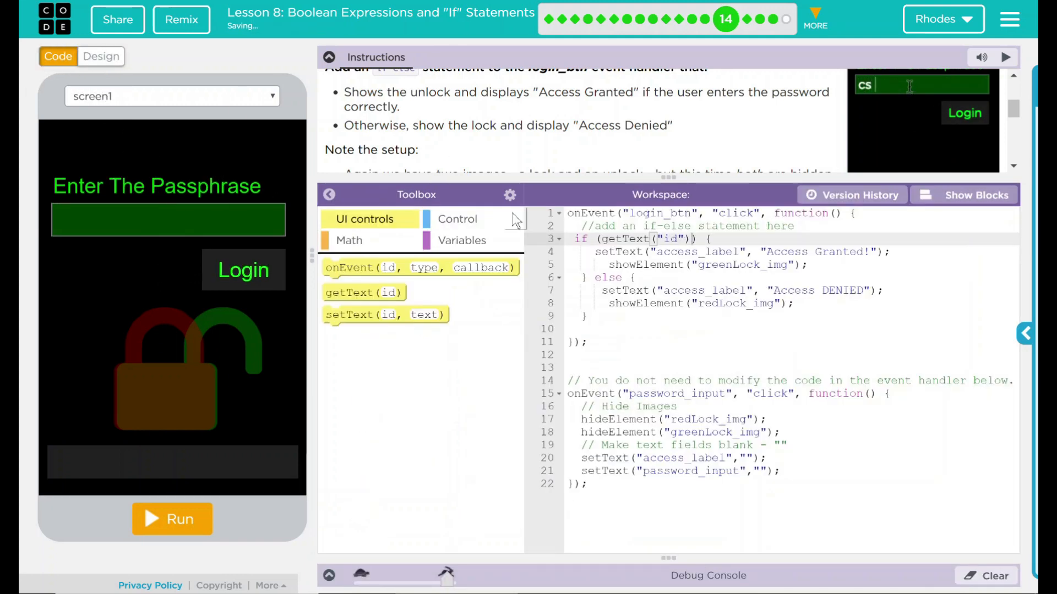
pyautogui.doubleClick(672, 238)
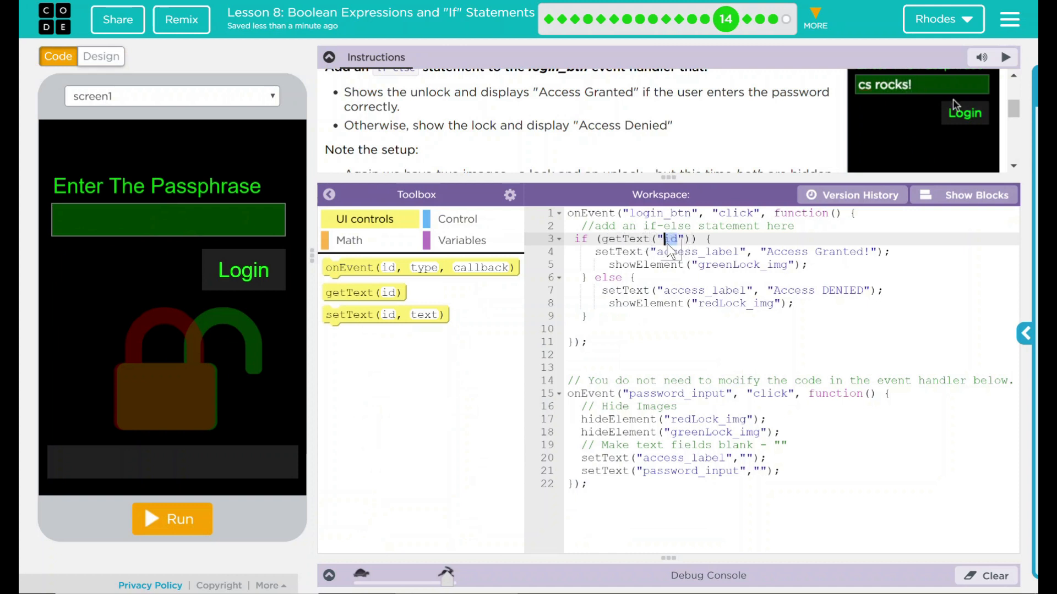
pyautogui.write('password_input')
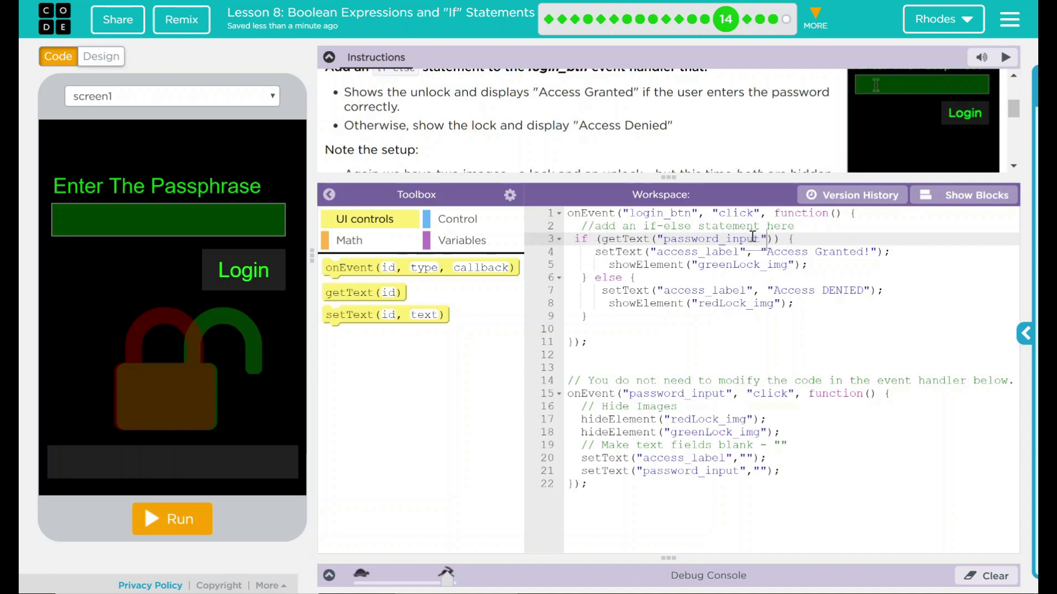
pyautogui.write('secr')
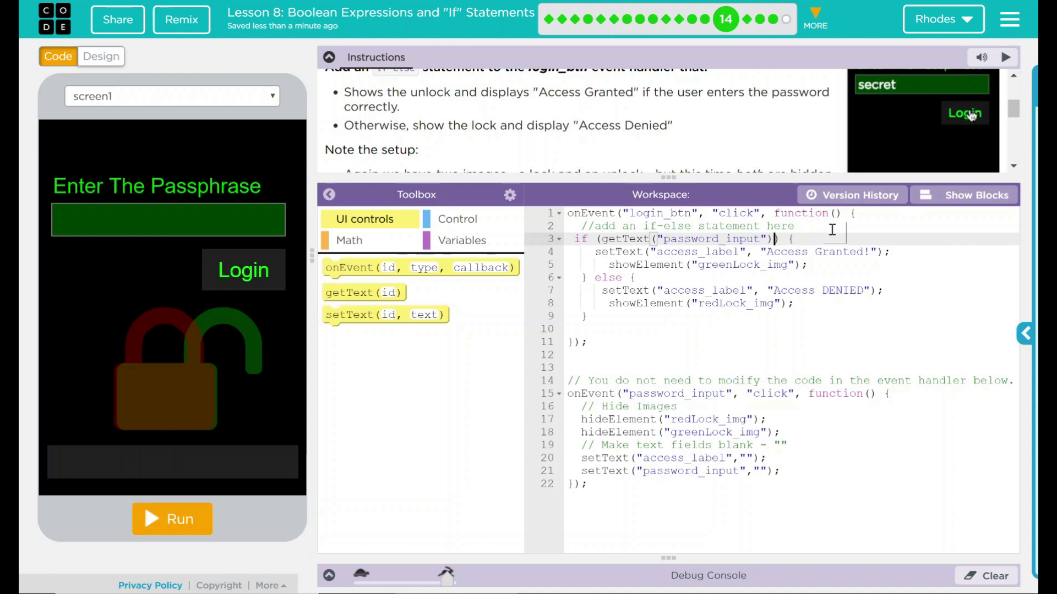
pyautogui.click(964, 112)
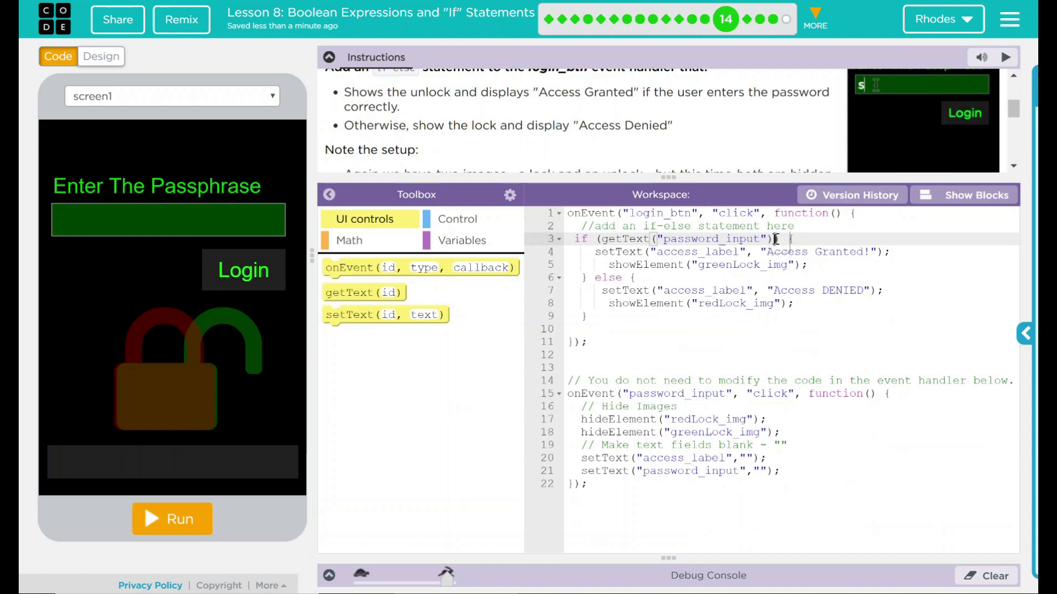
pyautogui.write('ecret')
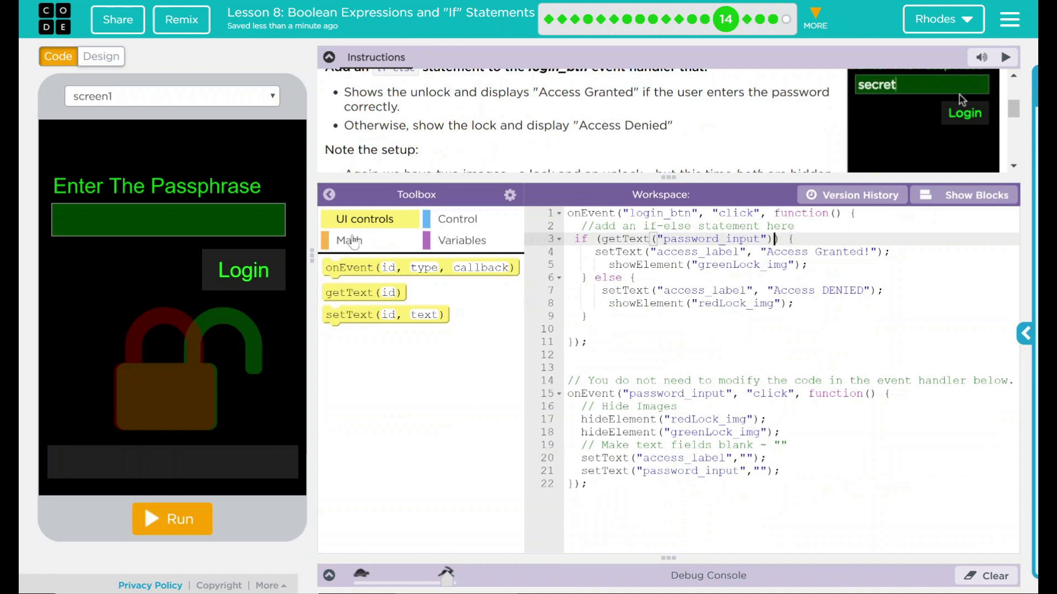
# Make the if condition getText("password_input") == "NoRo".
pyautogui.click(348, 241)
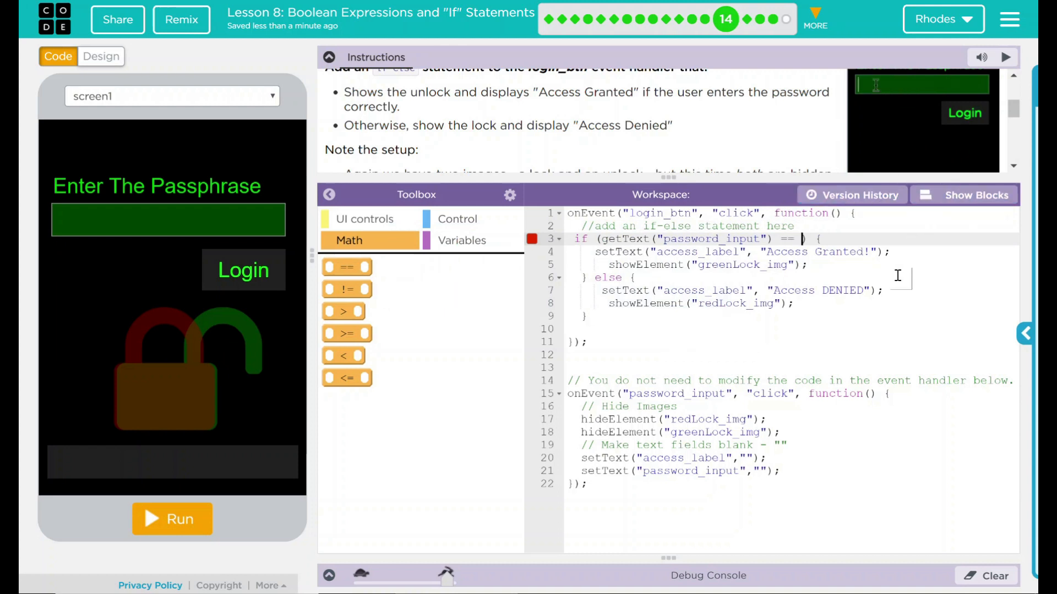
pyautogui.write('secret')
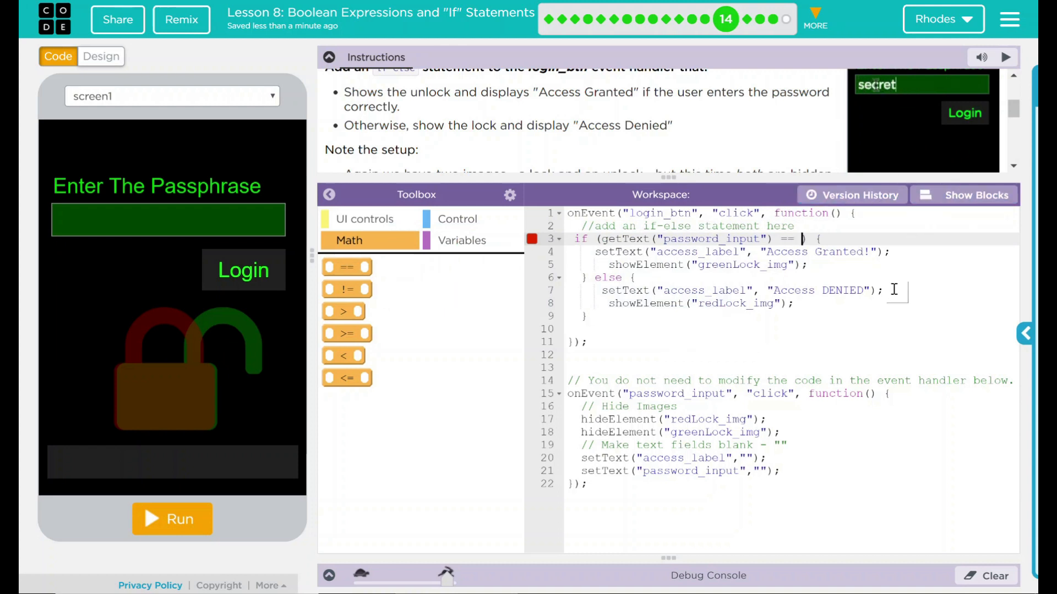
pyautogui.click(965, 112)
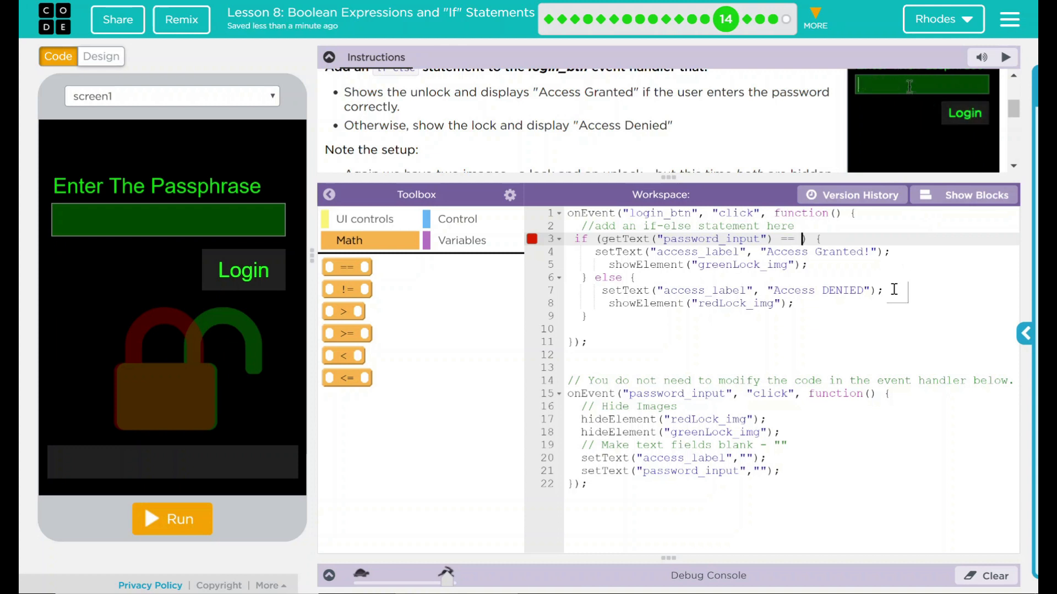
pyautogui.write('NoRo')
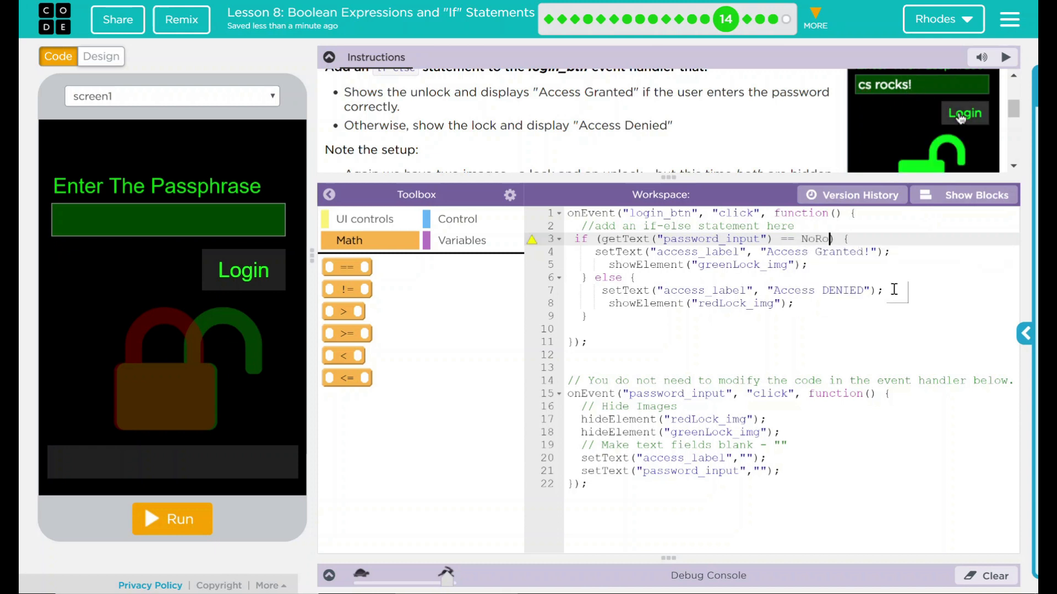
pyautogui.moveTo(532, 240)
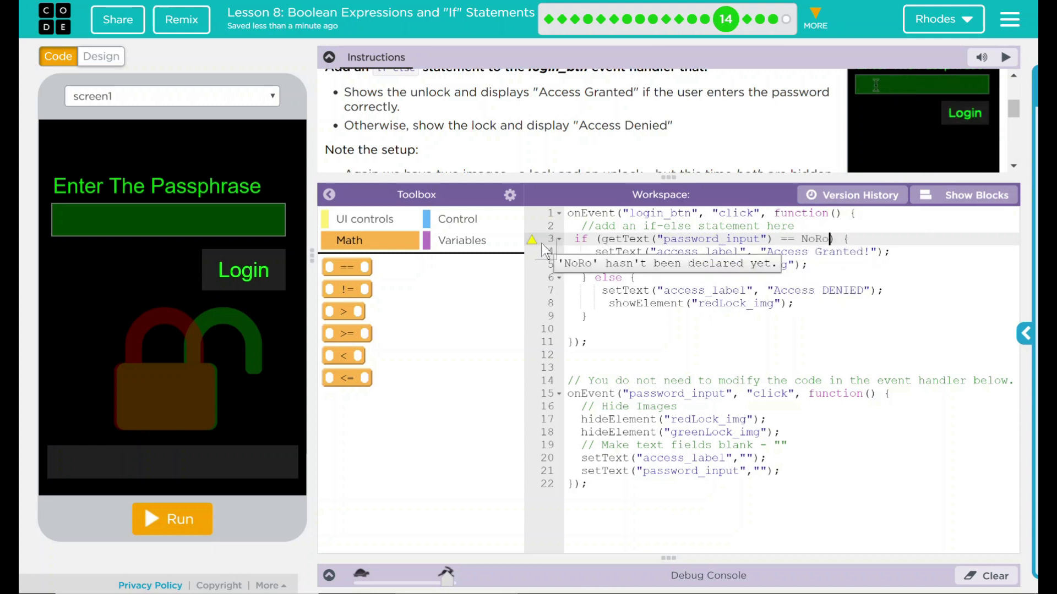
pyautogui.write('secret')
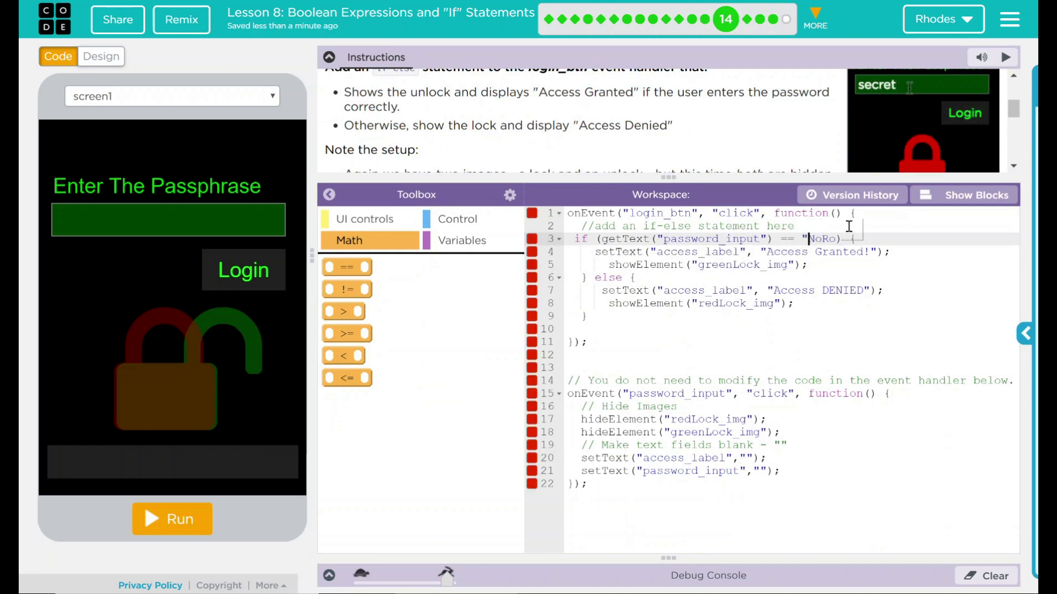
pyautogui.write('cs rocks!')
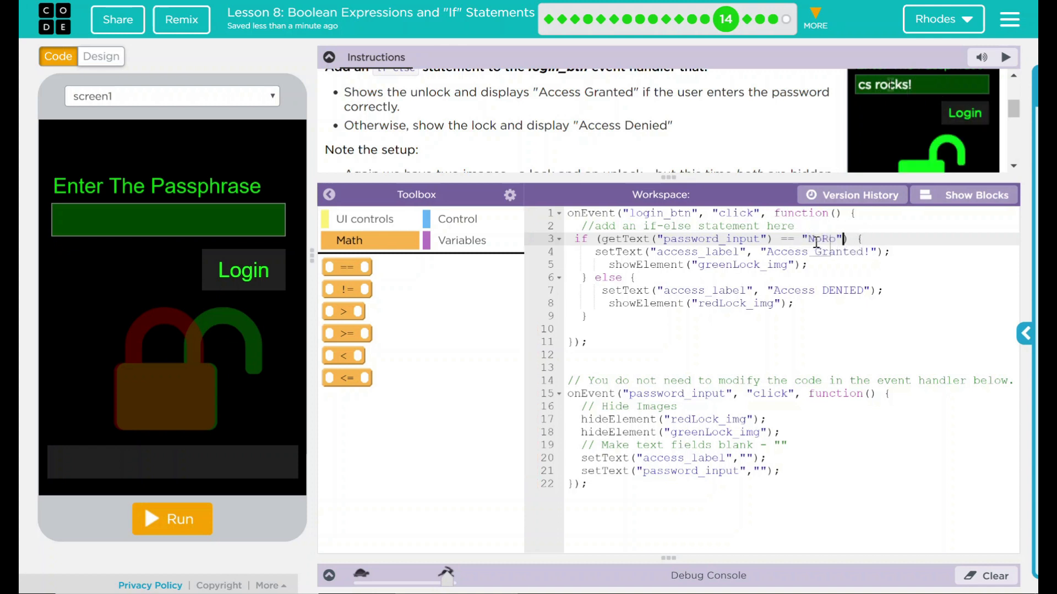
pyautogui.moveTo(66, 195)
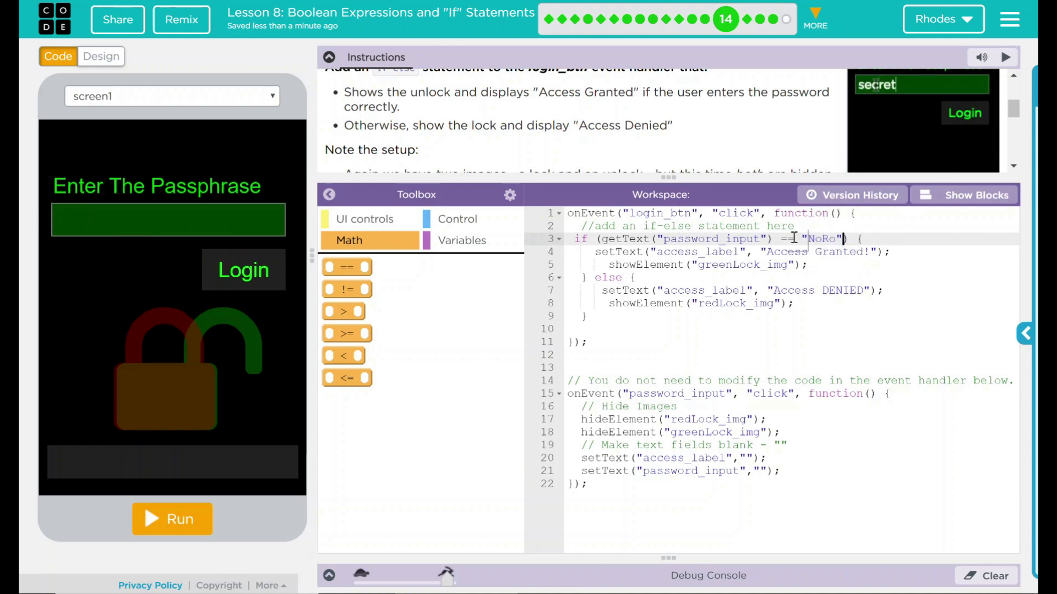
# Run the app, enter a 'NoR' passphrase, then stop it.
pyautogui.click(963, 112)
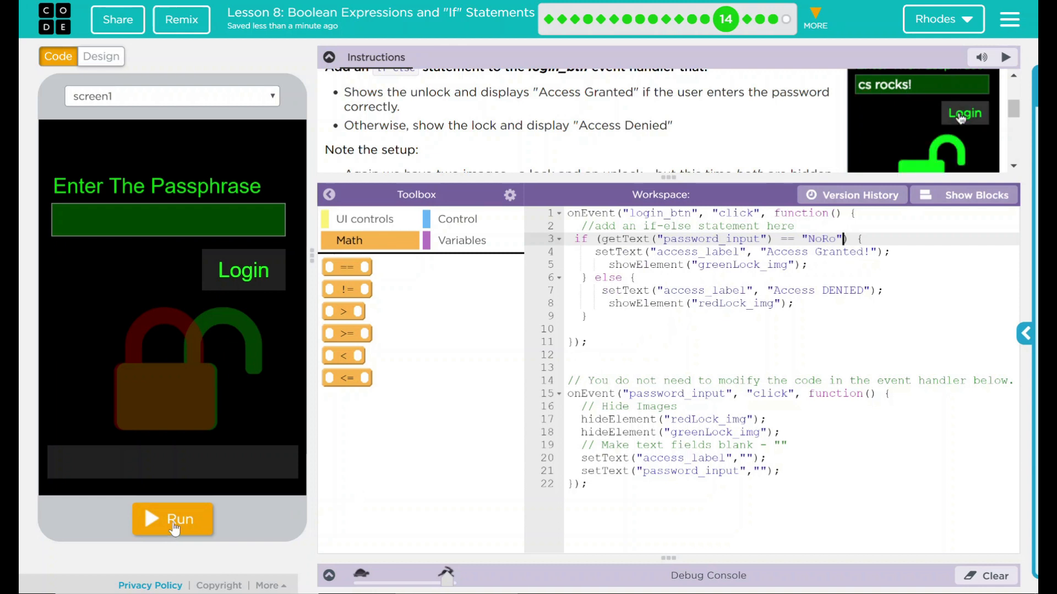
pyautogui.click(172, 519)
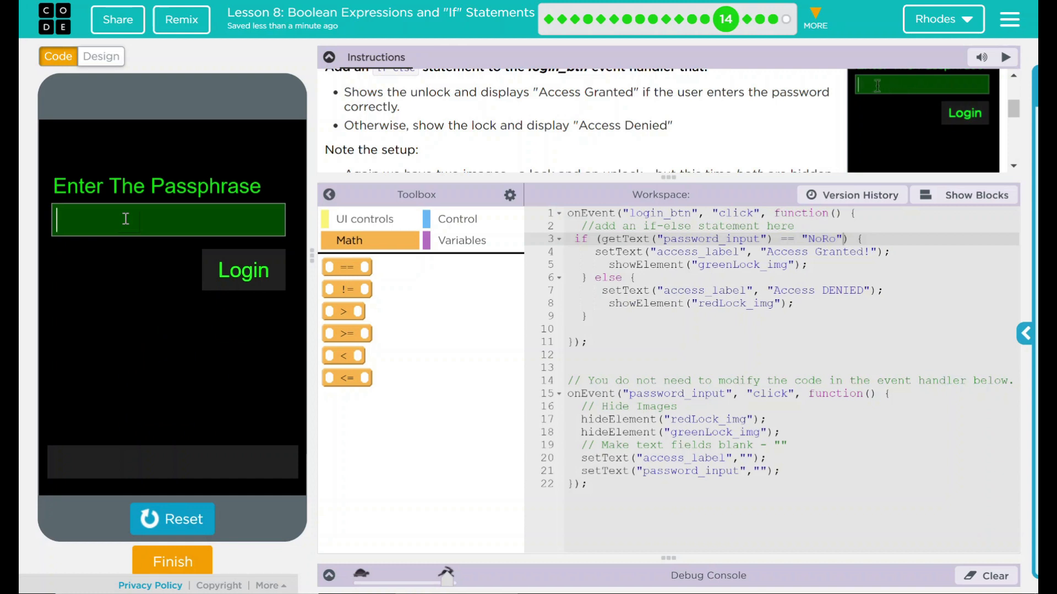
pyautogui.write('NoR')
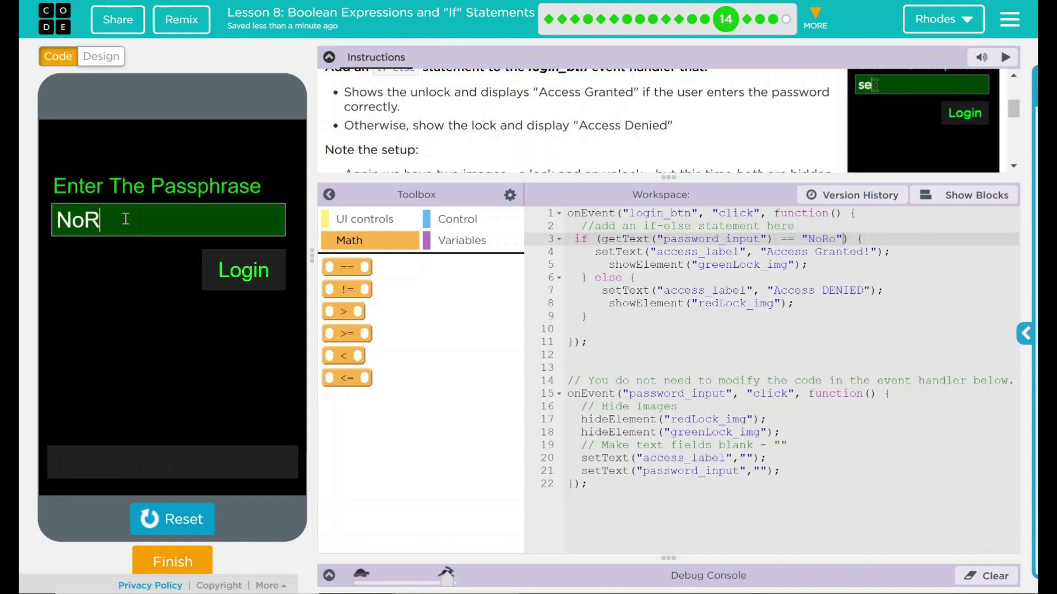
pyautogui.click(243, 270)
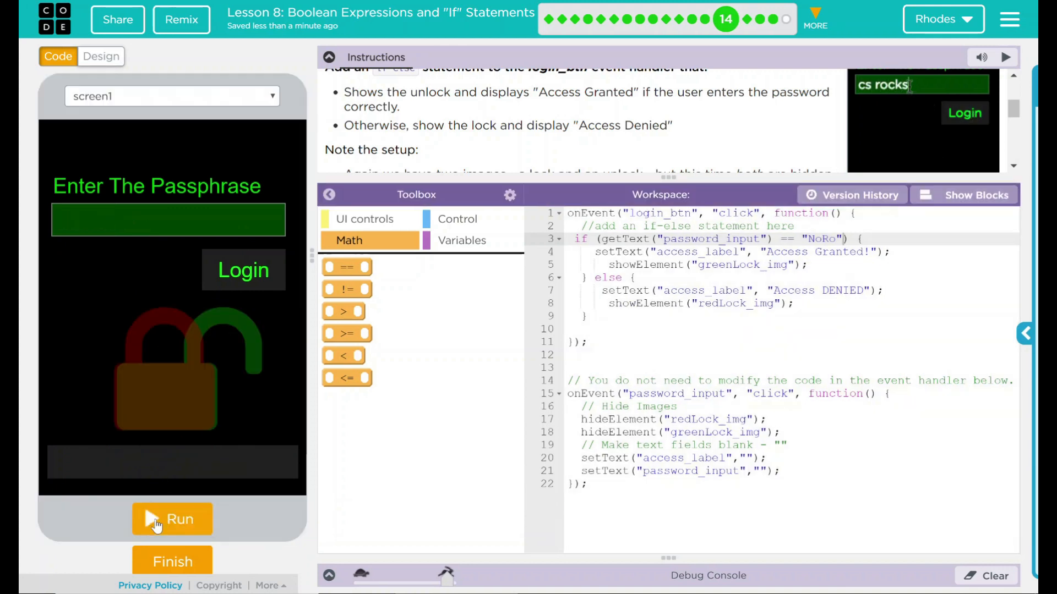
# Rerun with 'Rhodes Rocks!' to see Access DENIED, and remove blank line 10.
pyautogui.click(172, 519)
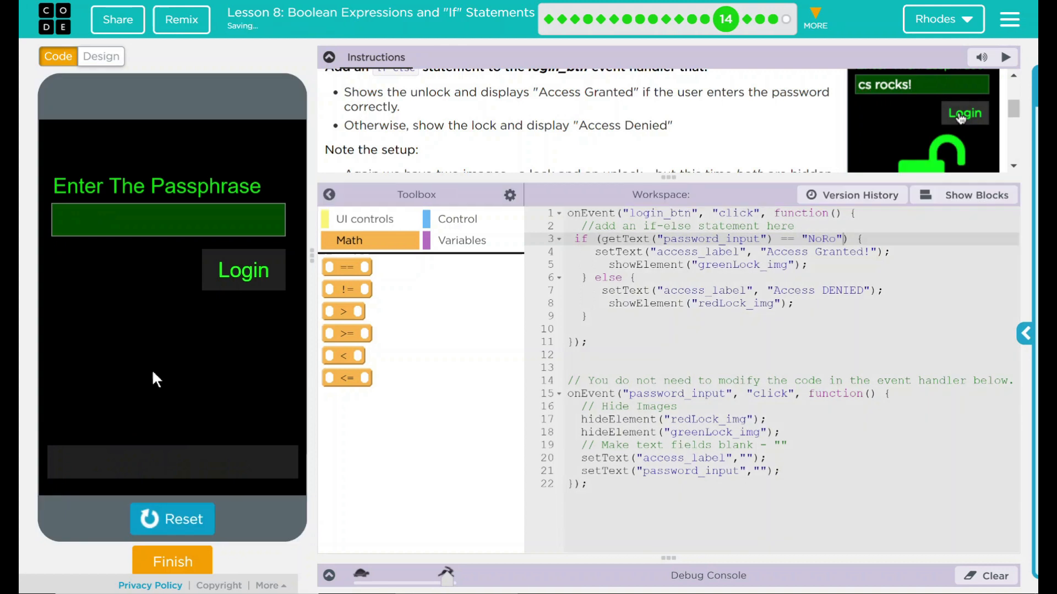
pyautogui.write('Rhodes Rocks!')
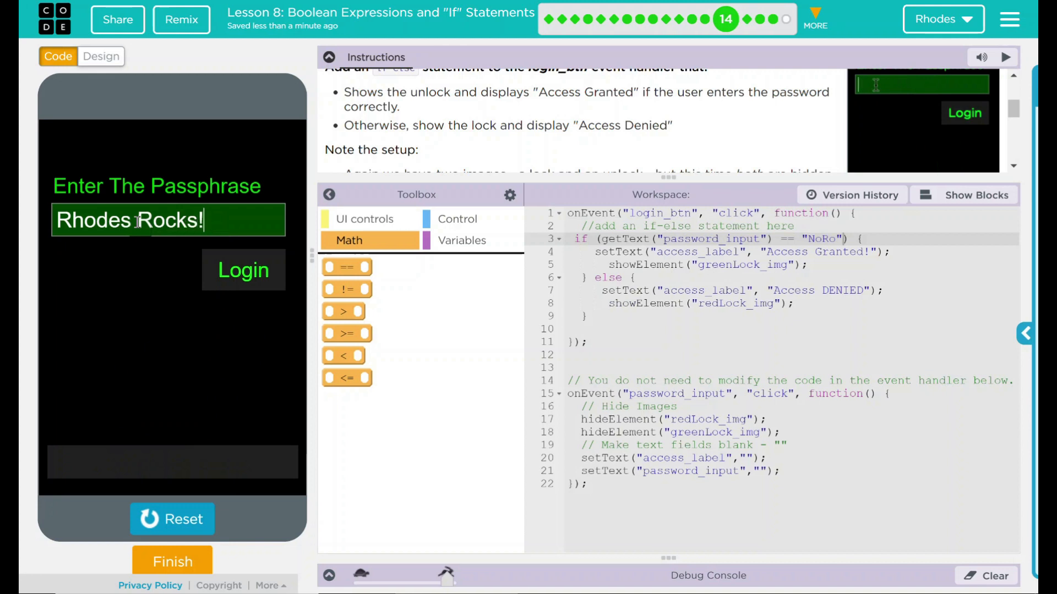
pyautogui.click(243, 269)
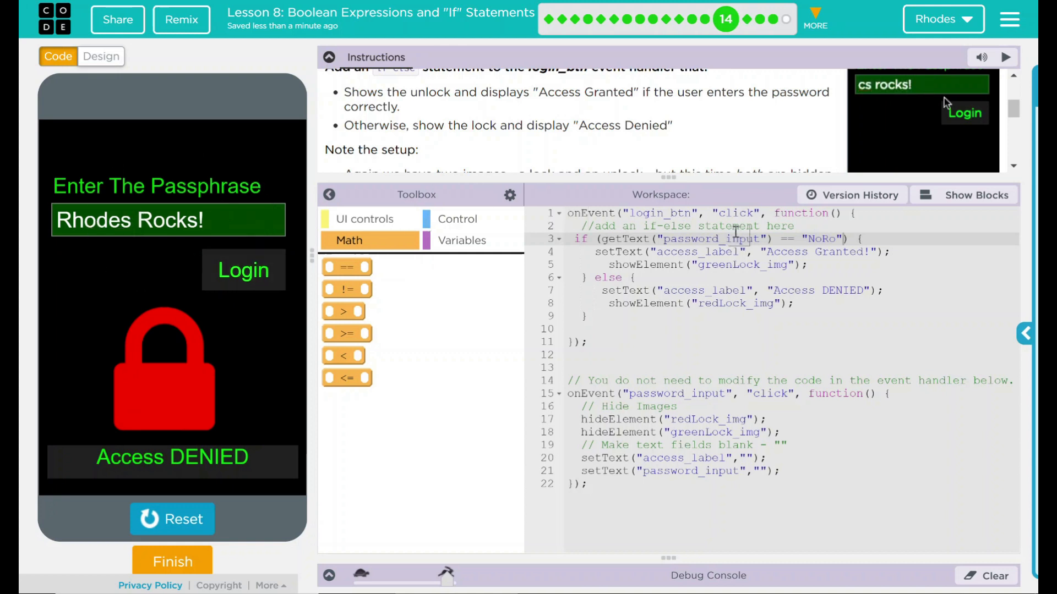
pyautogui.click(963, 113)
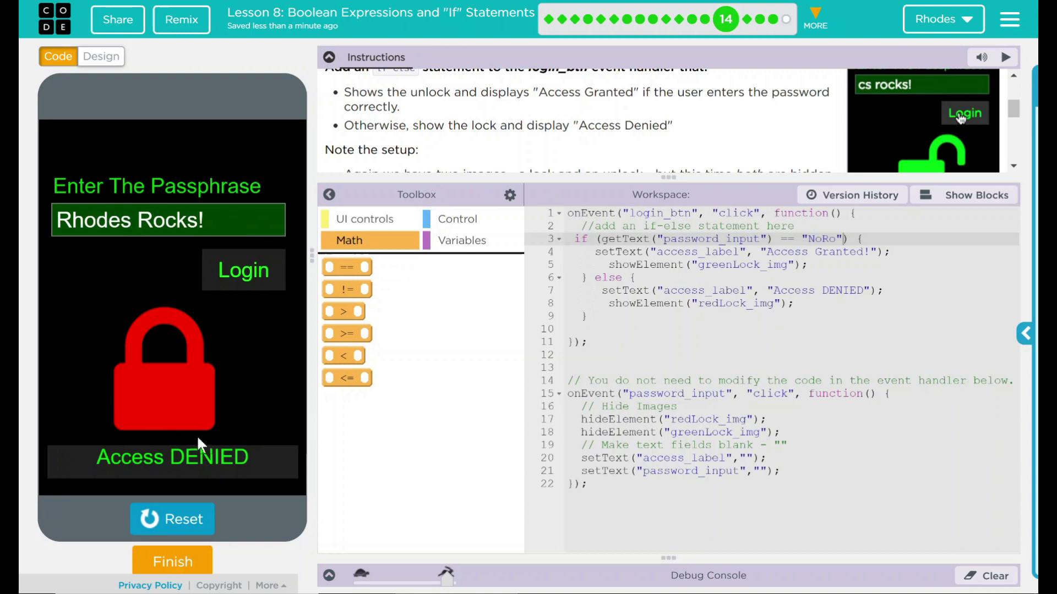
pyautogui.click(612, 330)
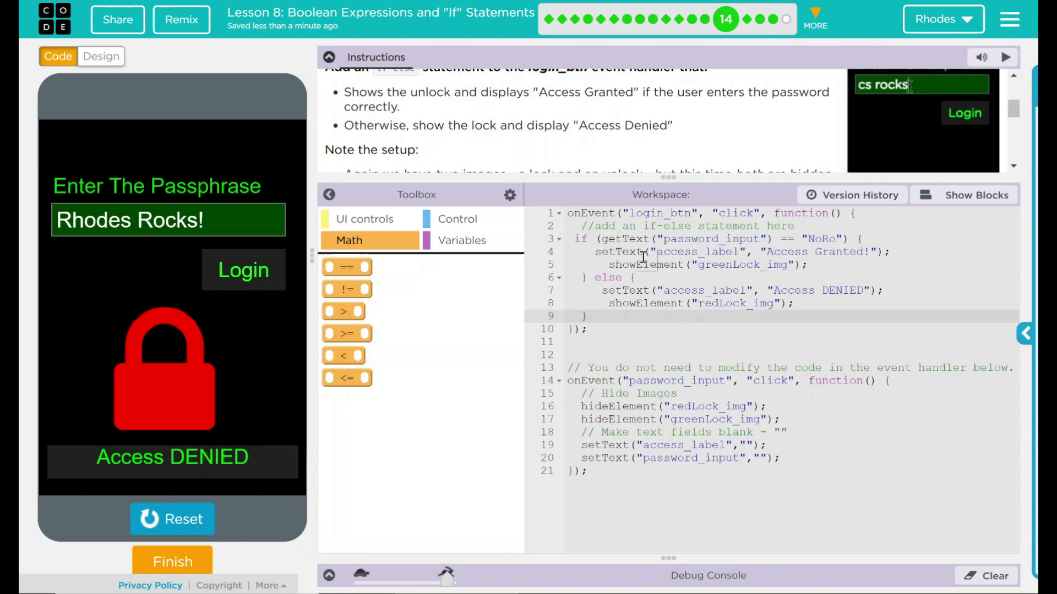
# Retry the example passphrases, review the instructions, and press Finish.
pyautogui.click(965, 114)
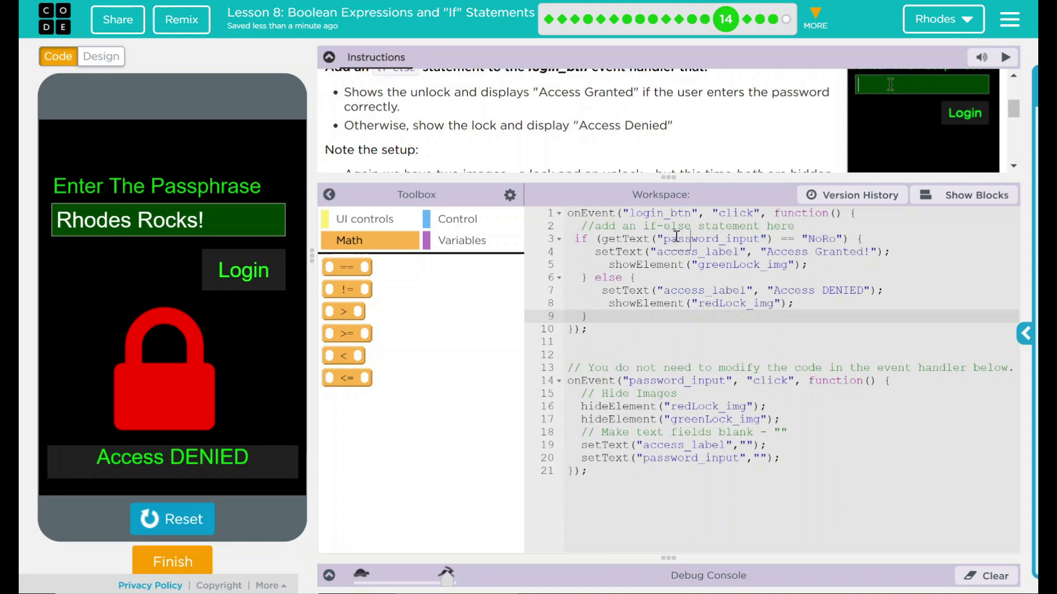
pyautogui.scroll(-3)
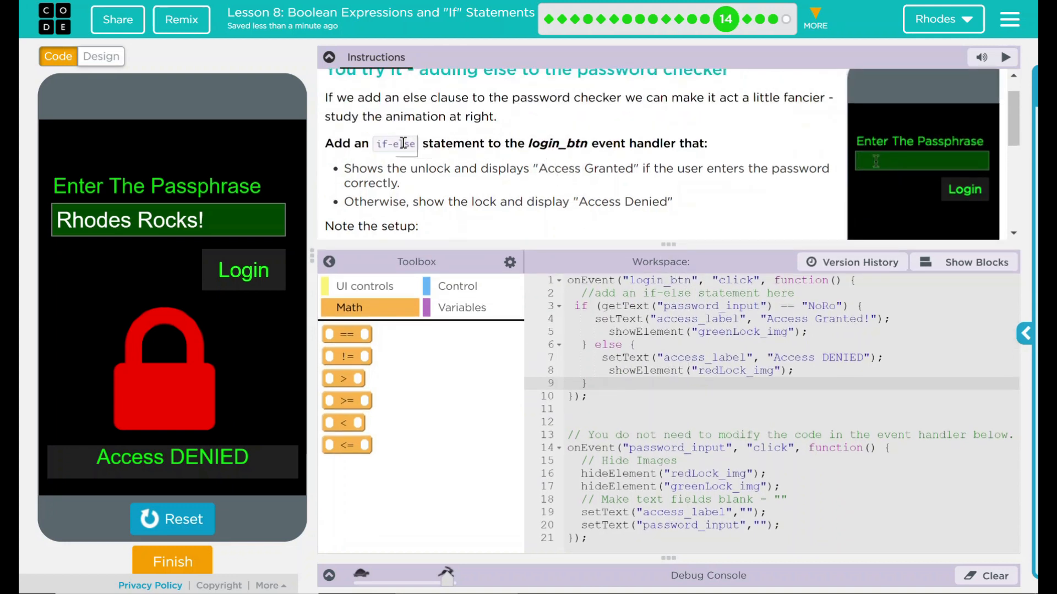
pyautogui.write('secret')
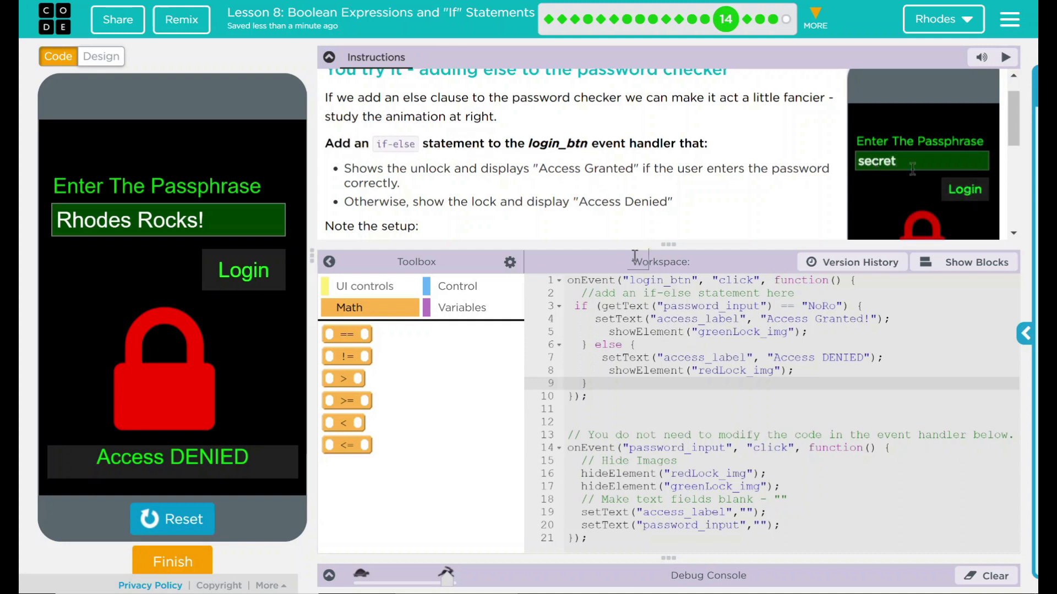
pyautogui.write('cs')
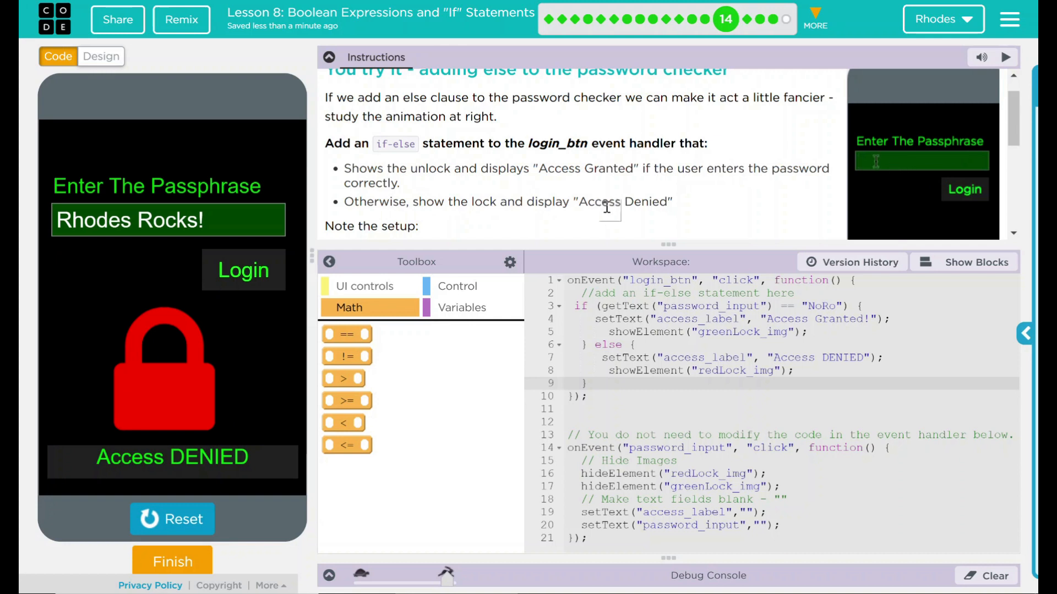
pyautogui.write('cs rocks!')
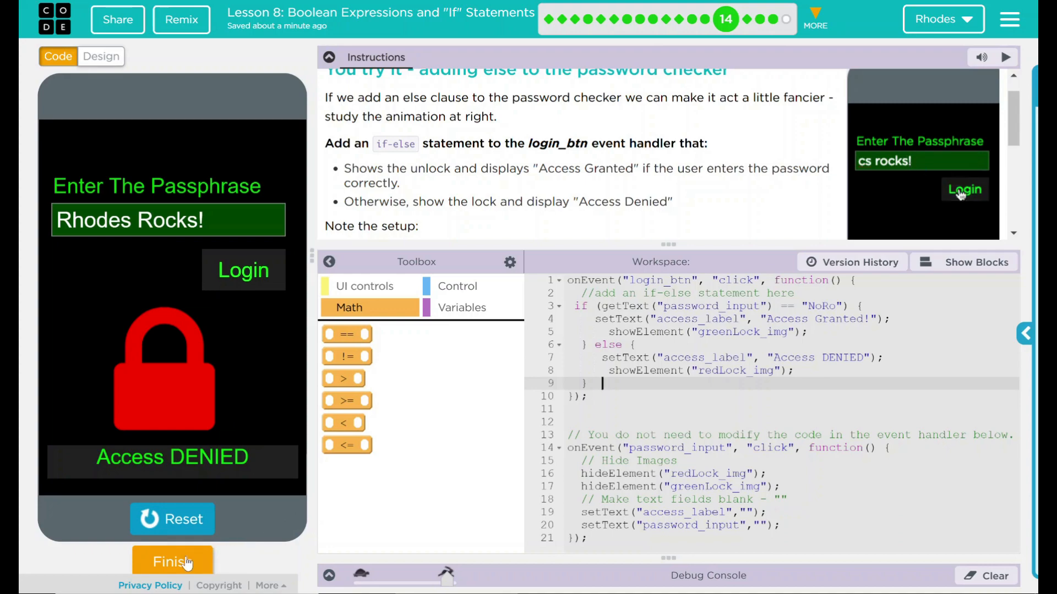
pyautogui.click(172, 562)
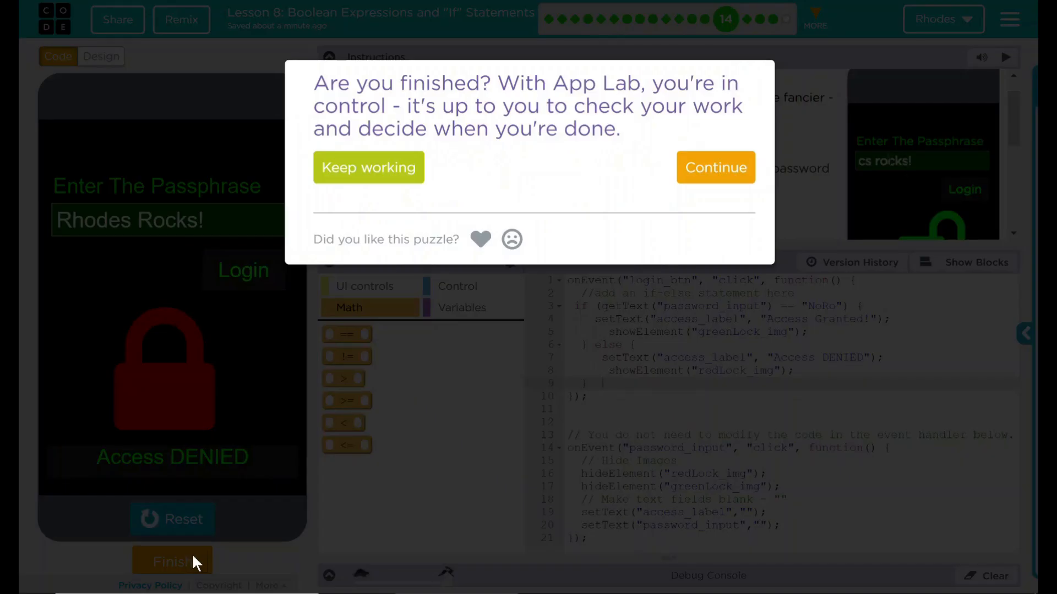